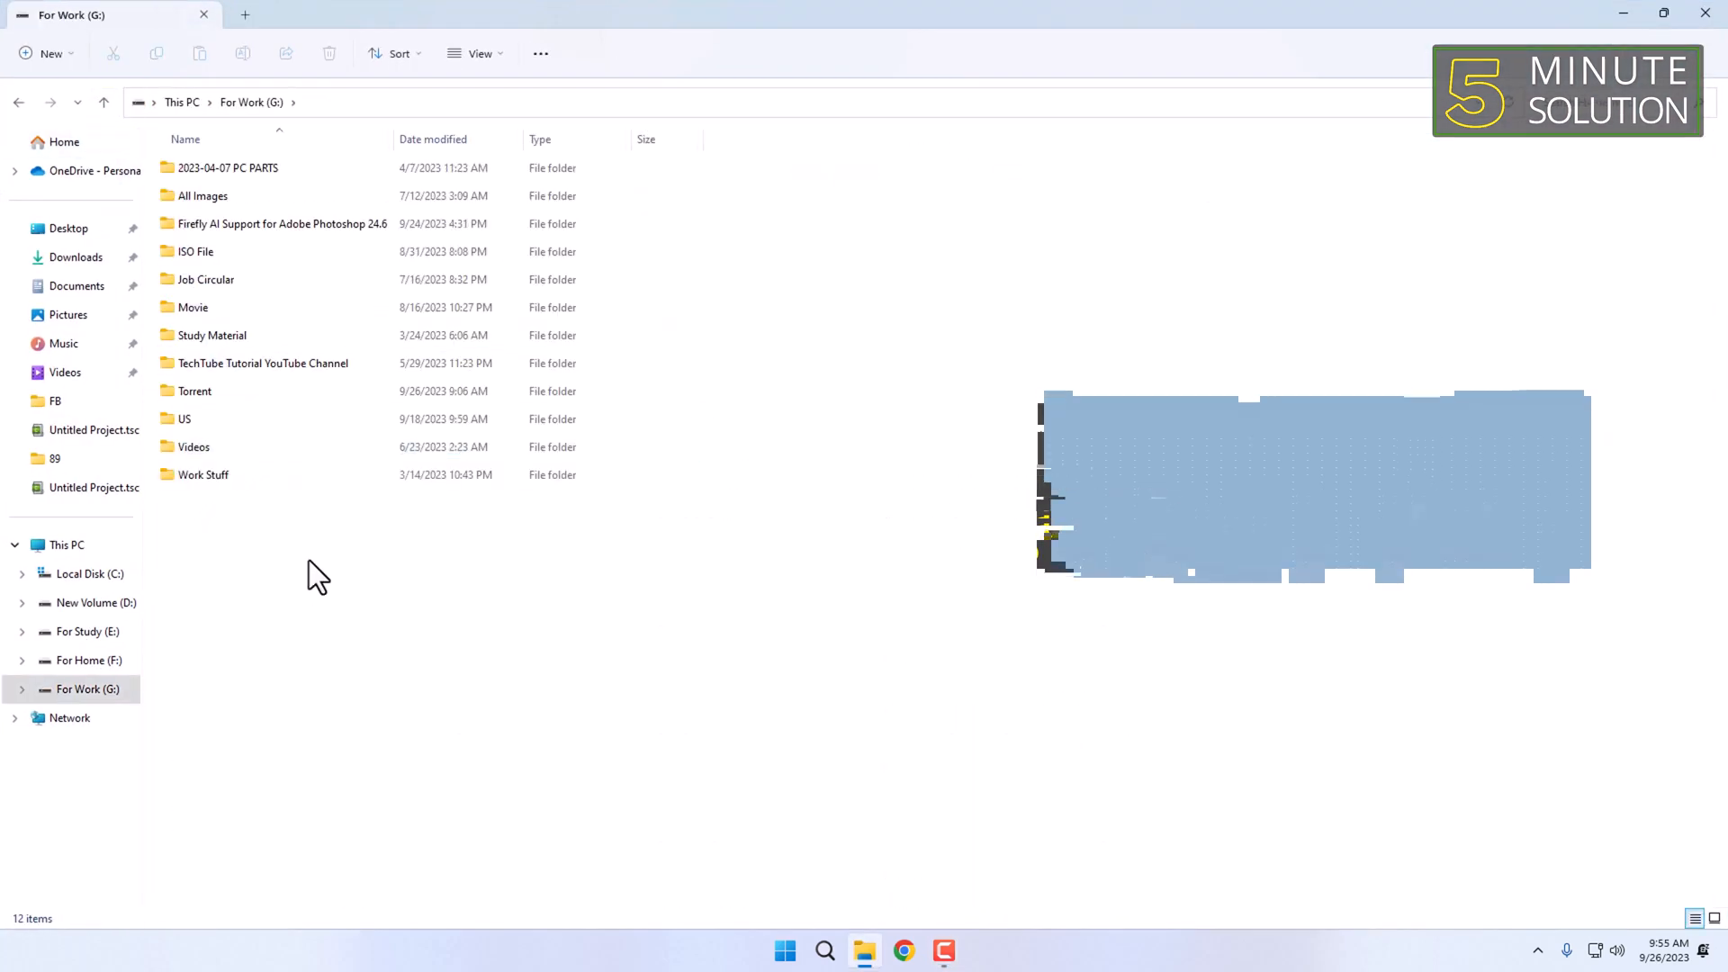
Try opening the Videos folder on G: and dismiss the 'Item Not Found' error.
double_click(195, 446)
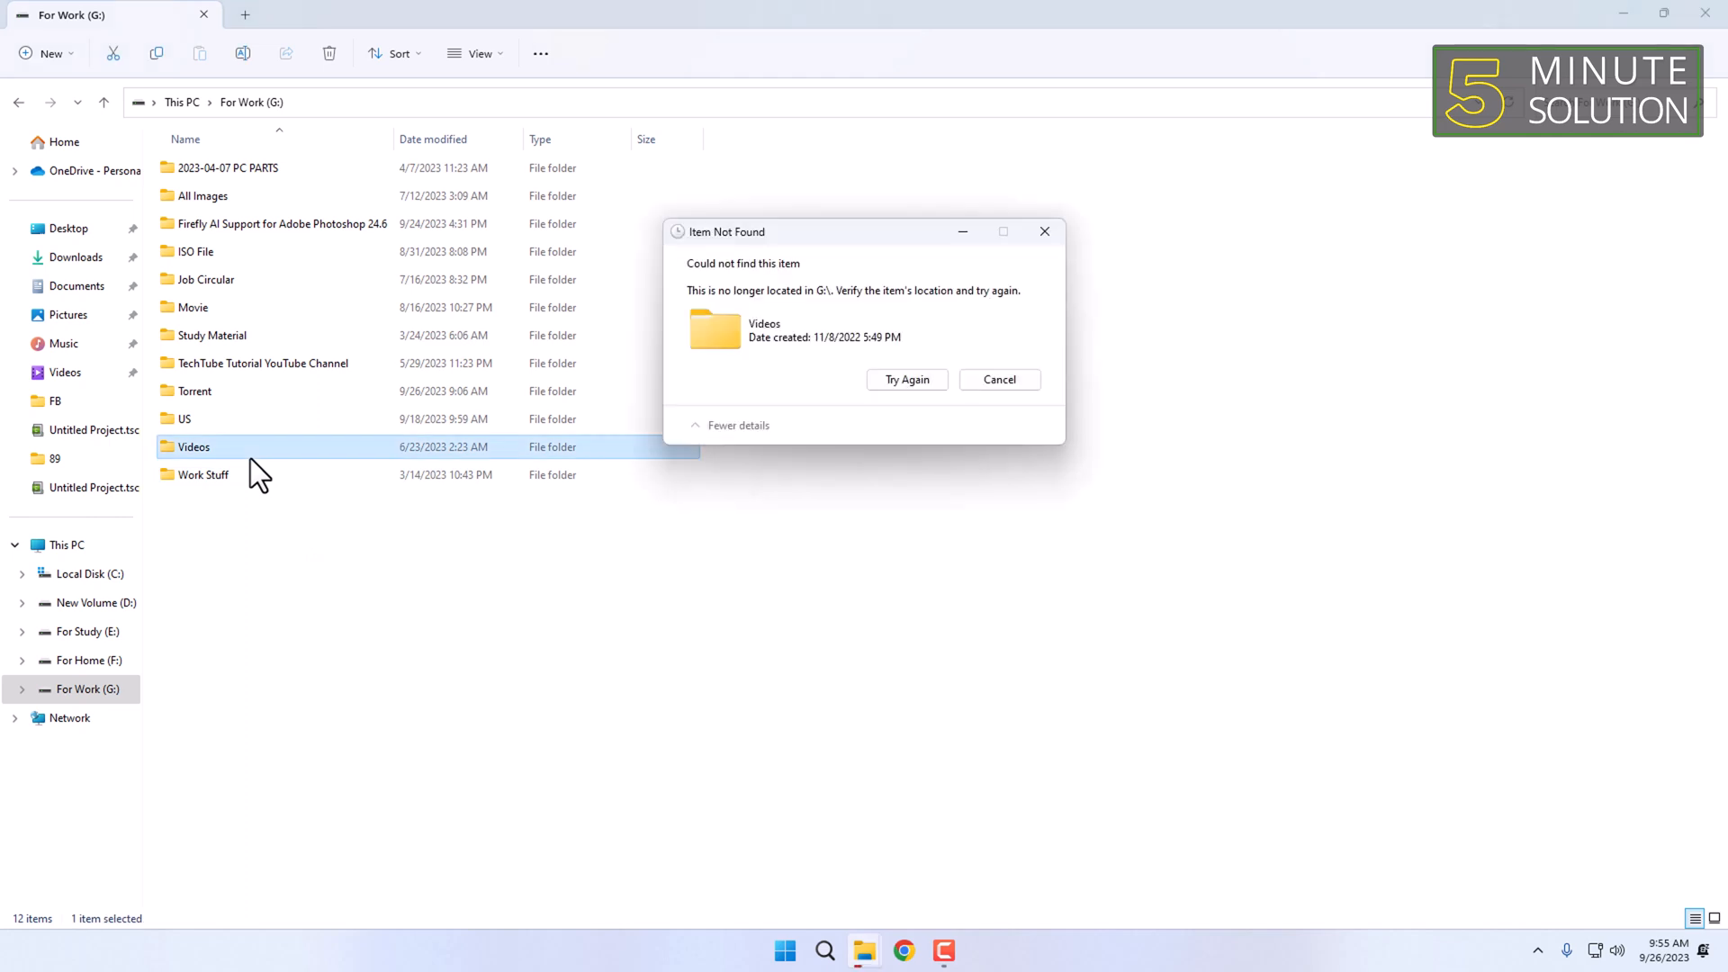
left_click(906, 378)
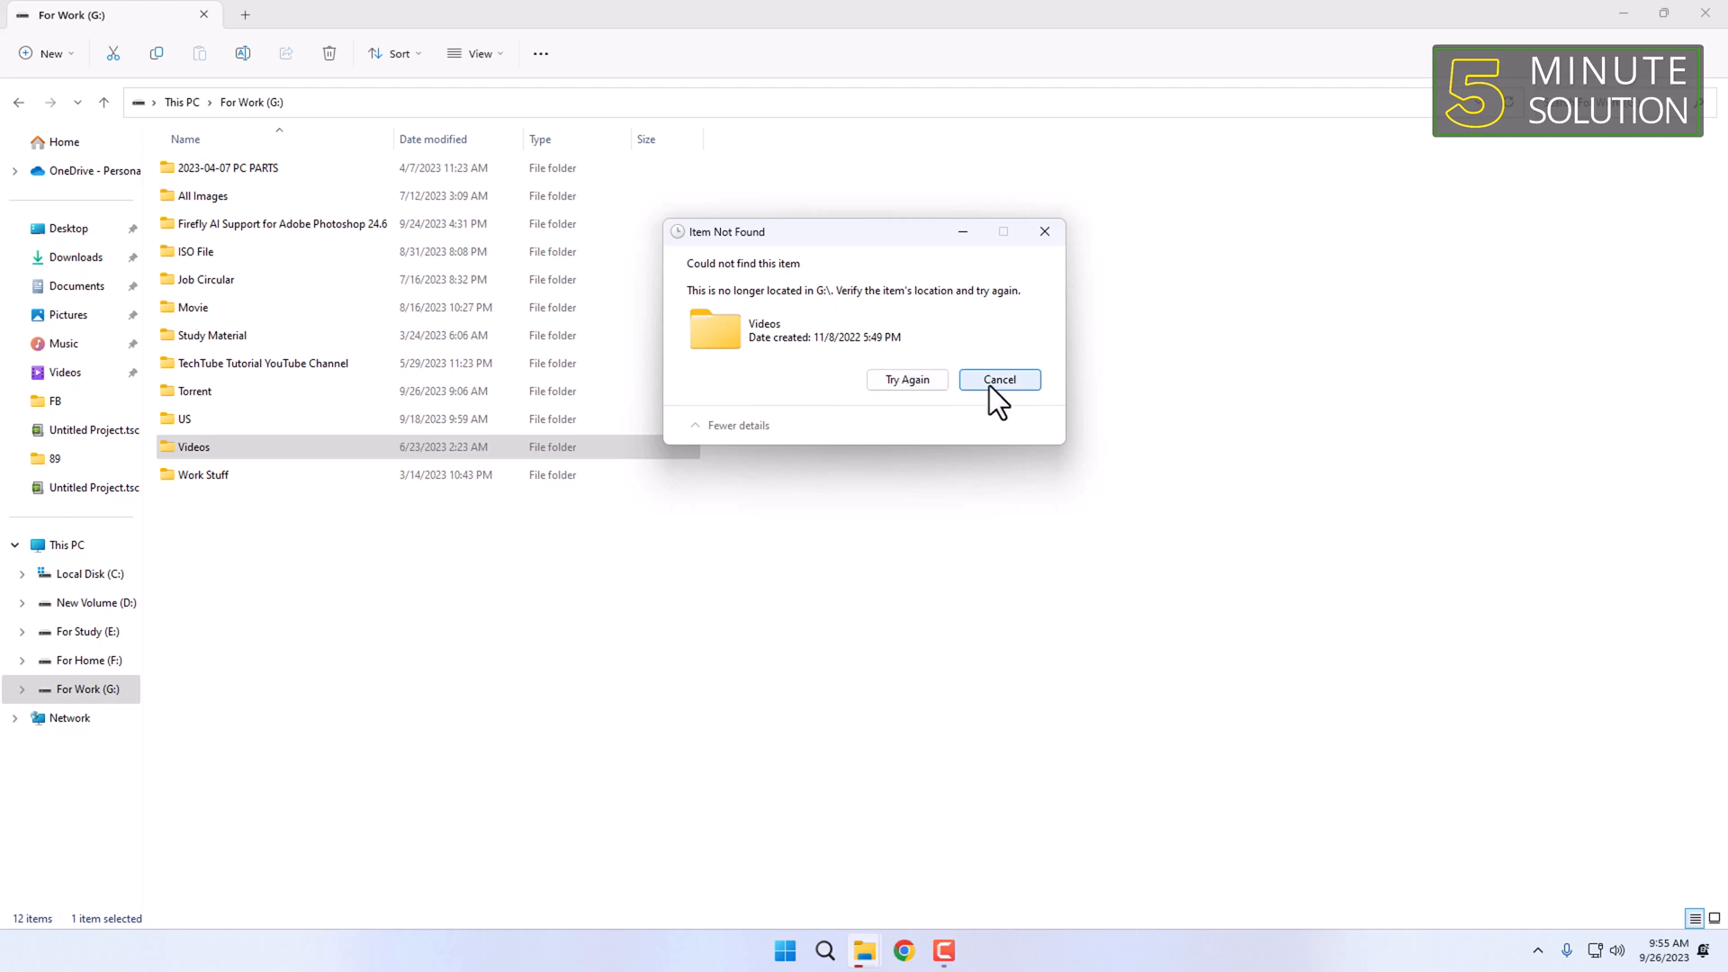
left_click(998, 379)
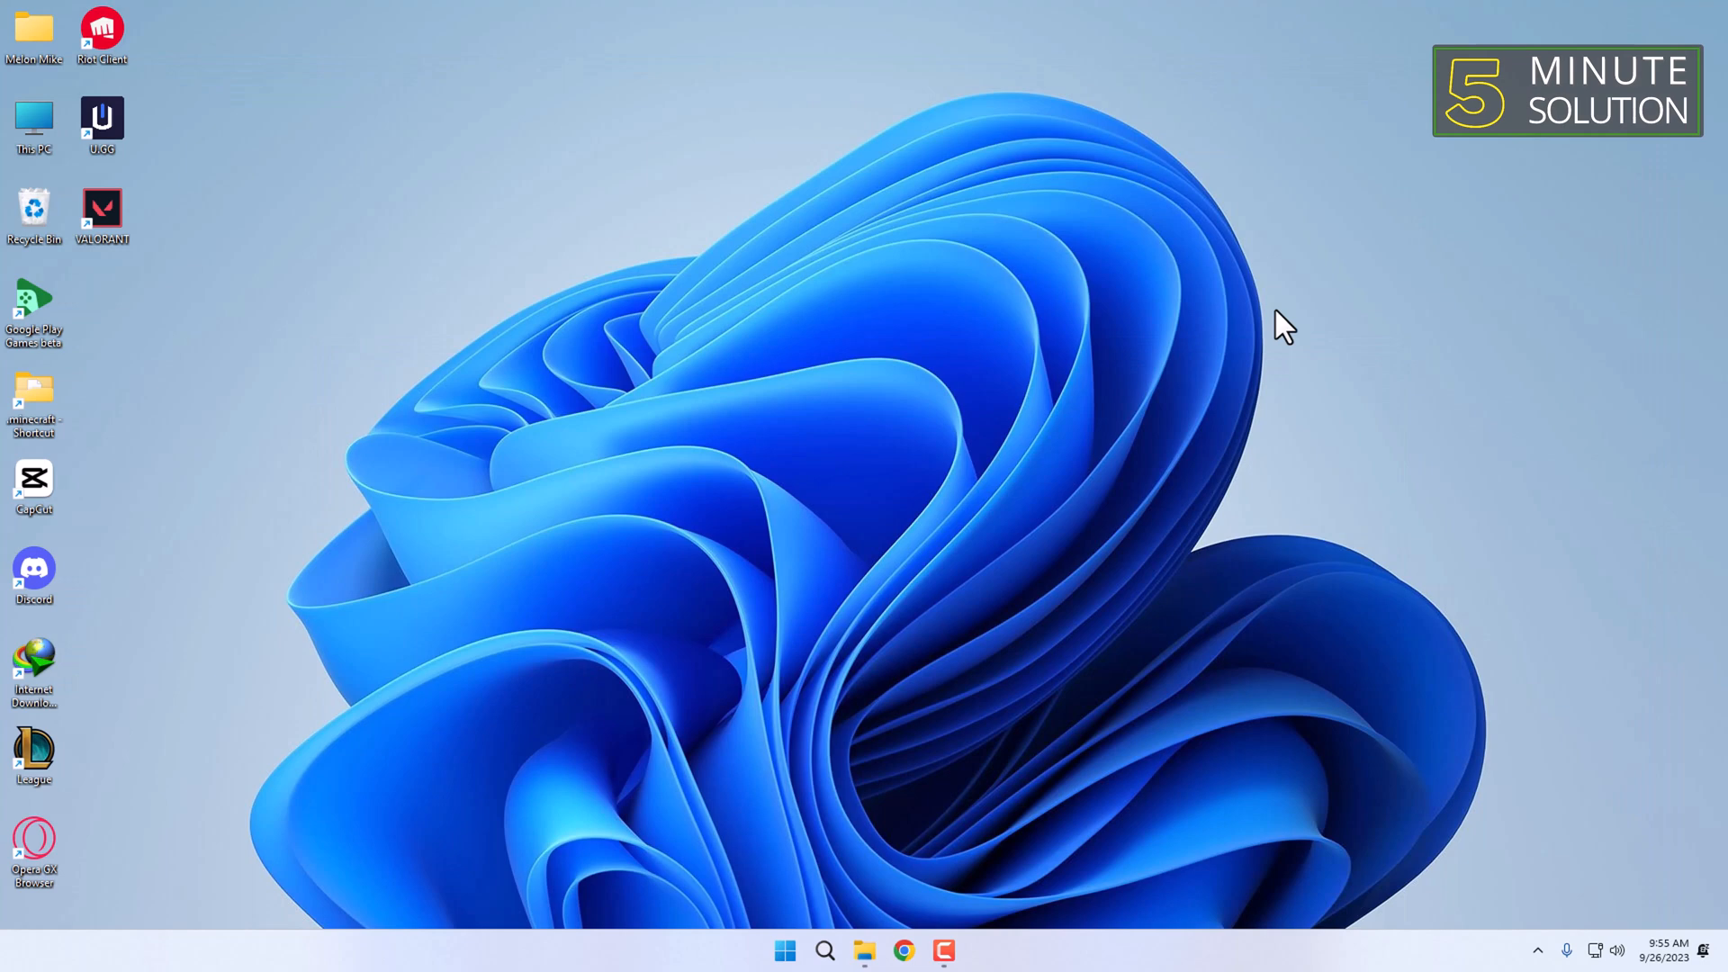
mouse_move(1157, 112)
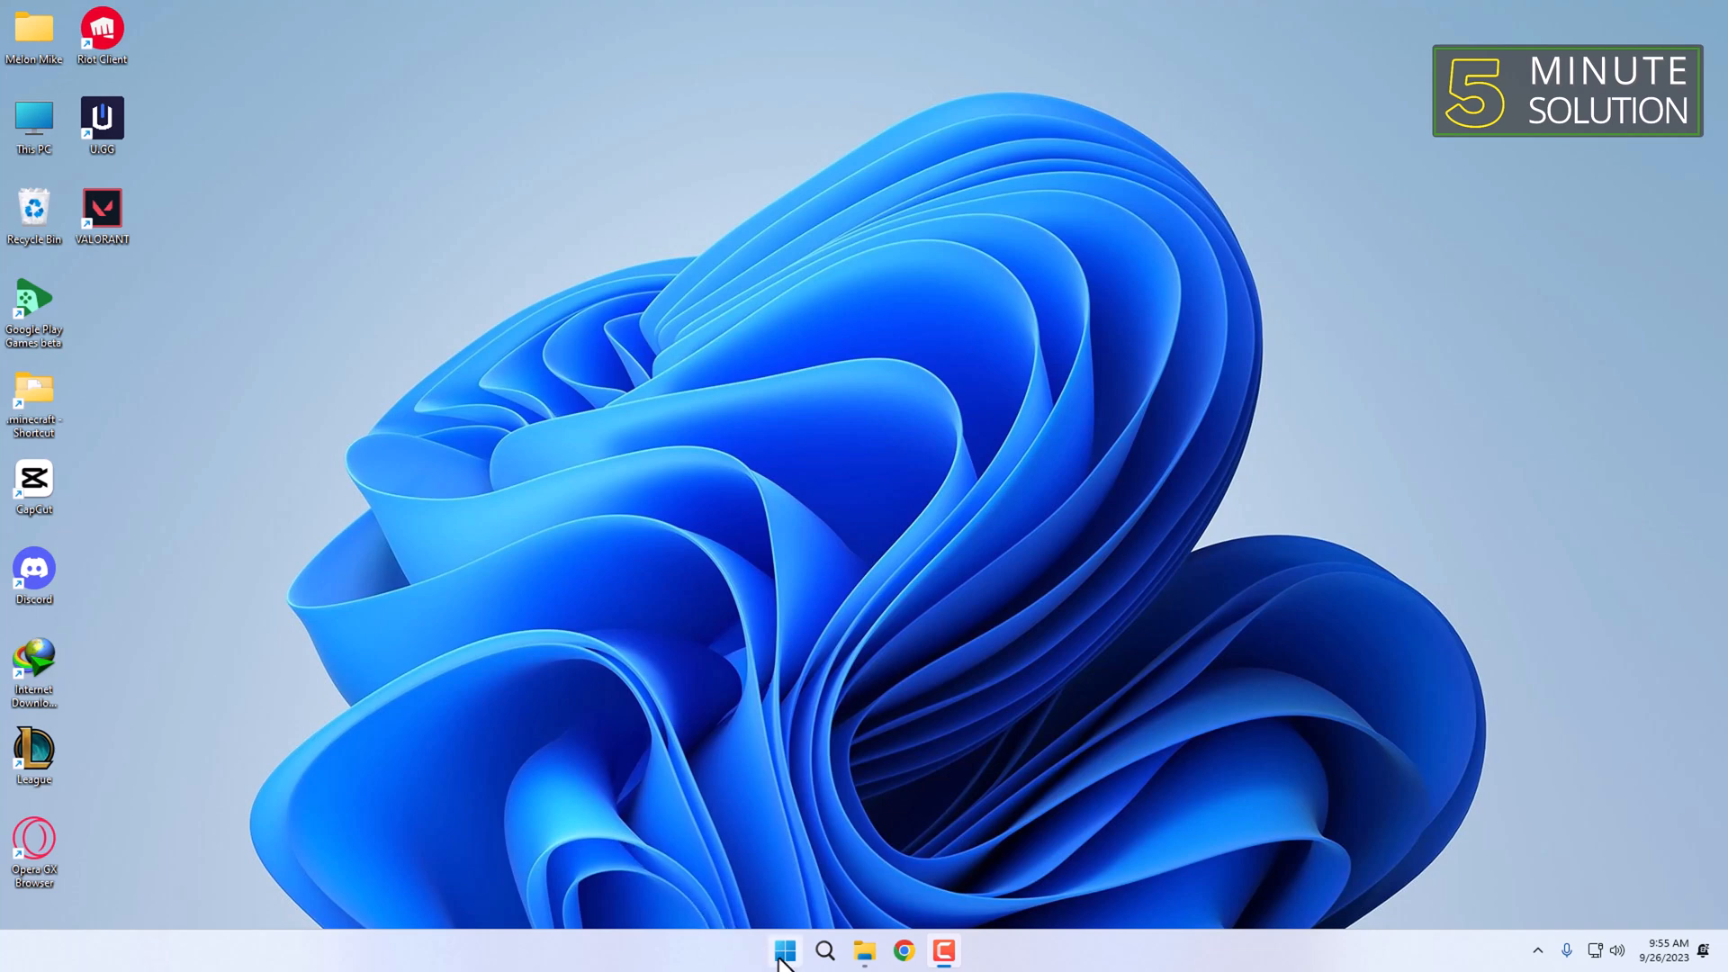
Search Start for cmd and run Command Prompt as administrator.
type("cmd")
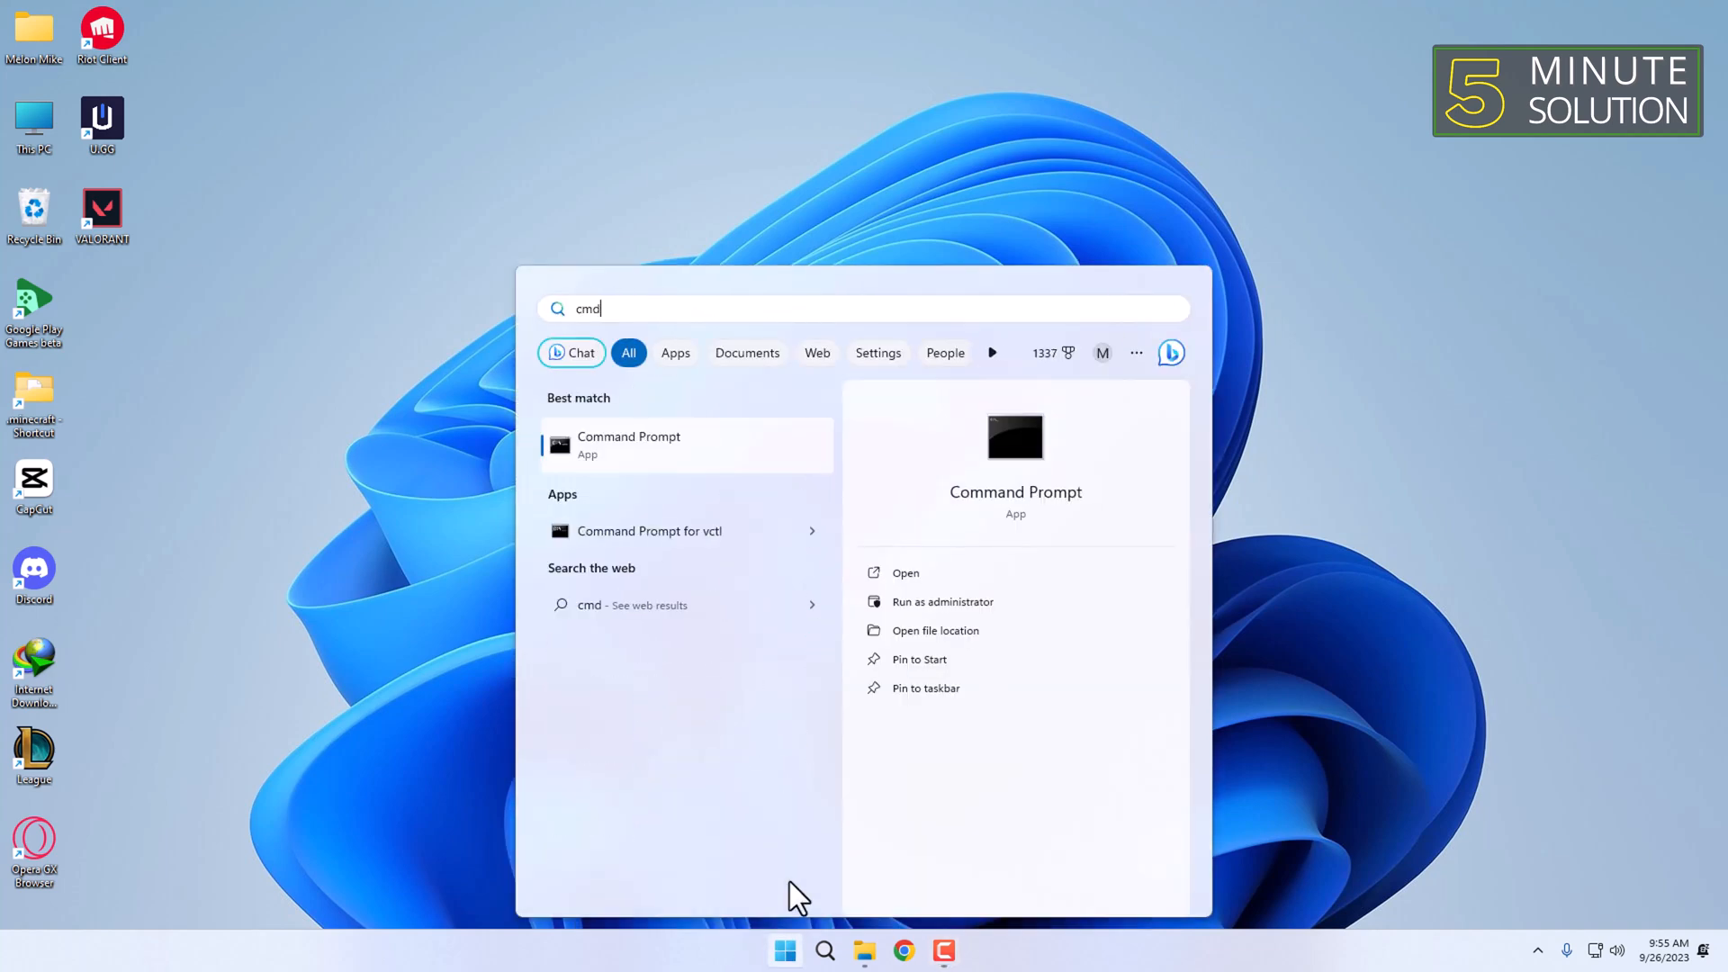
mouse_move(954, 624)
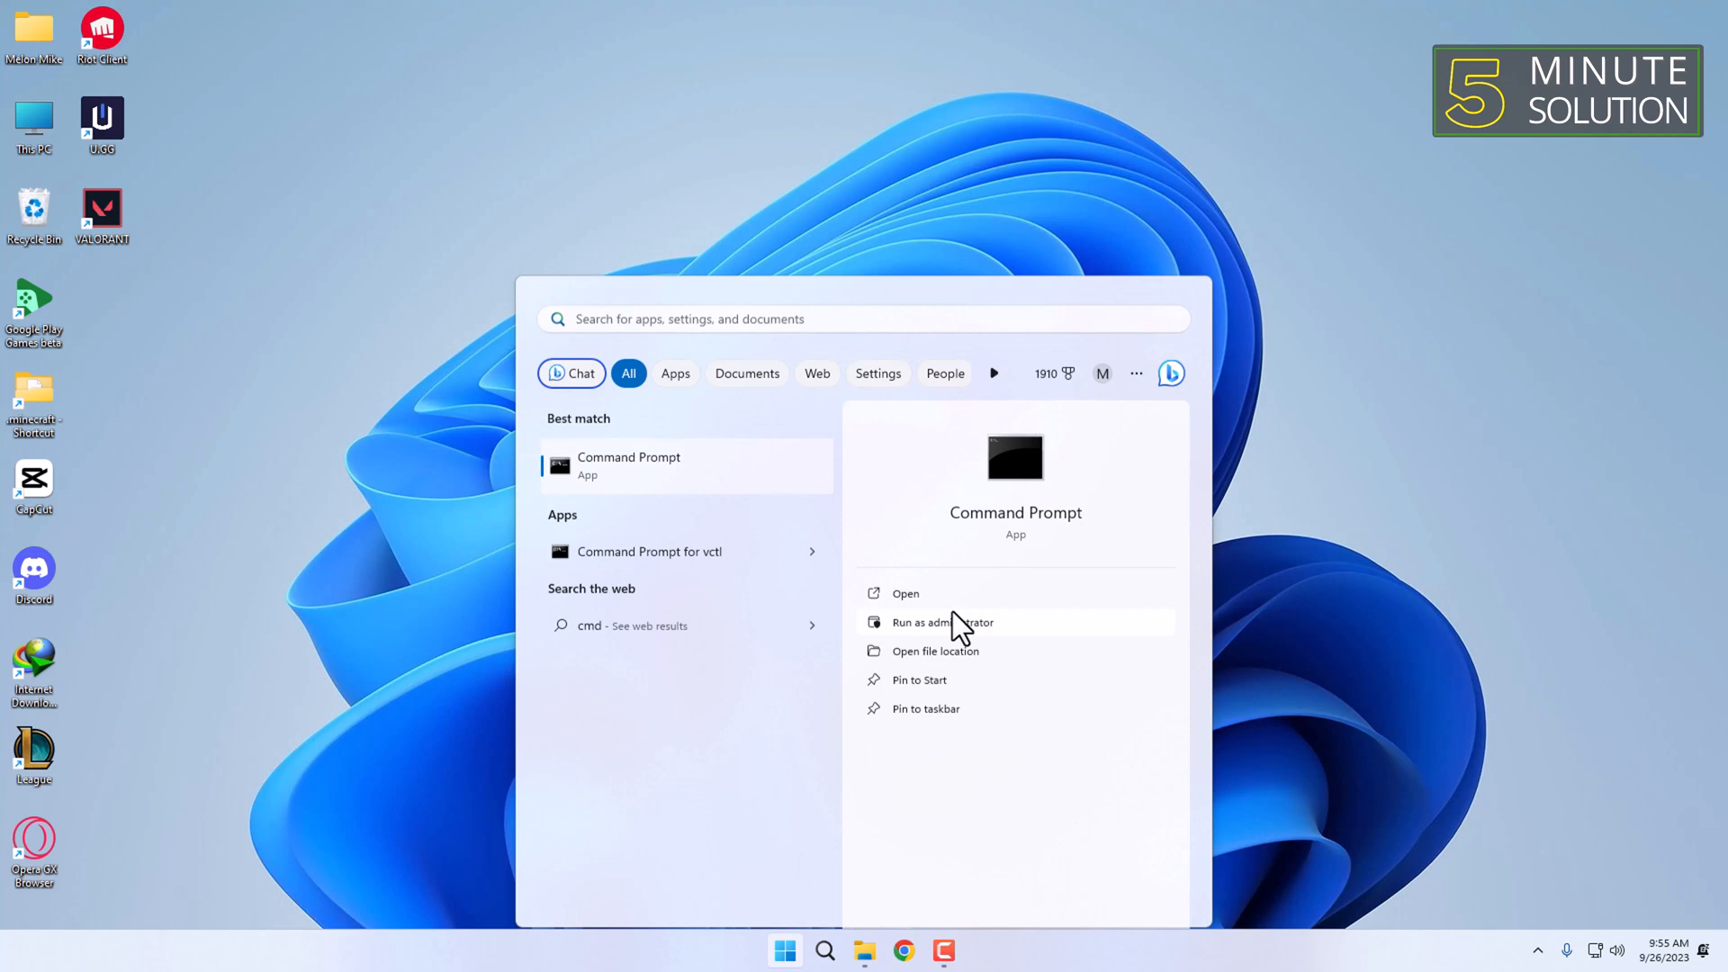
left_click(943, 622)
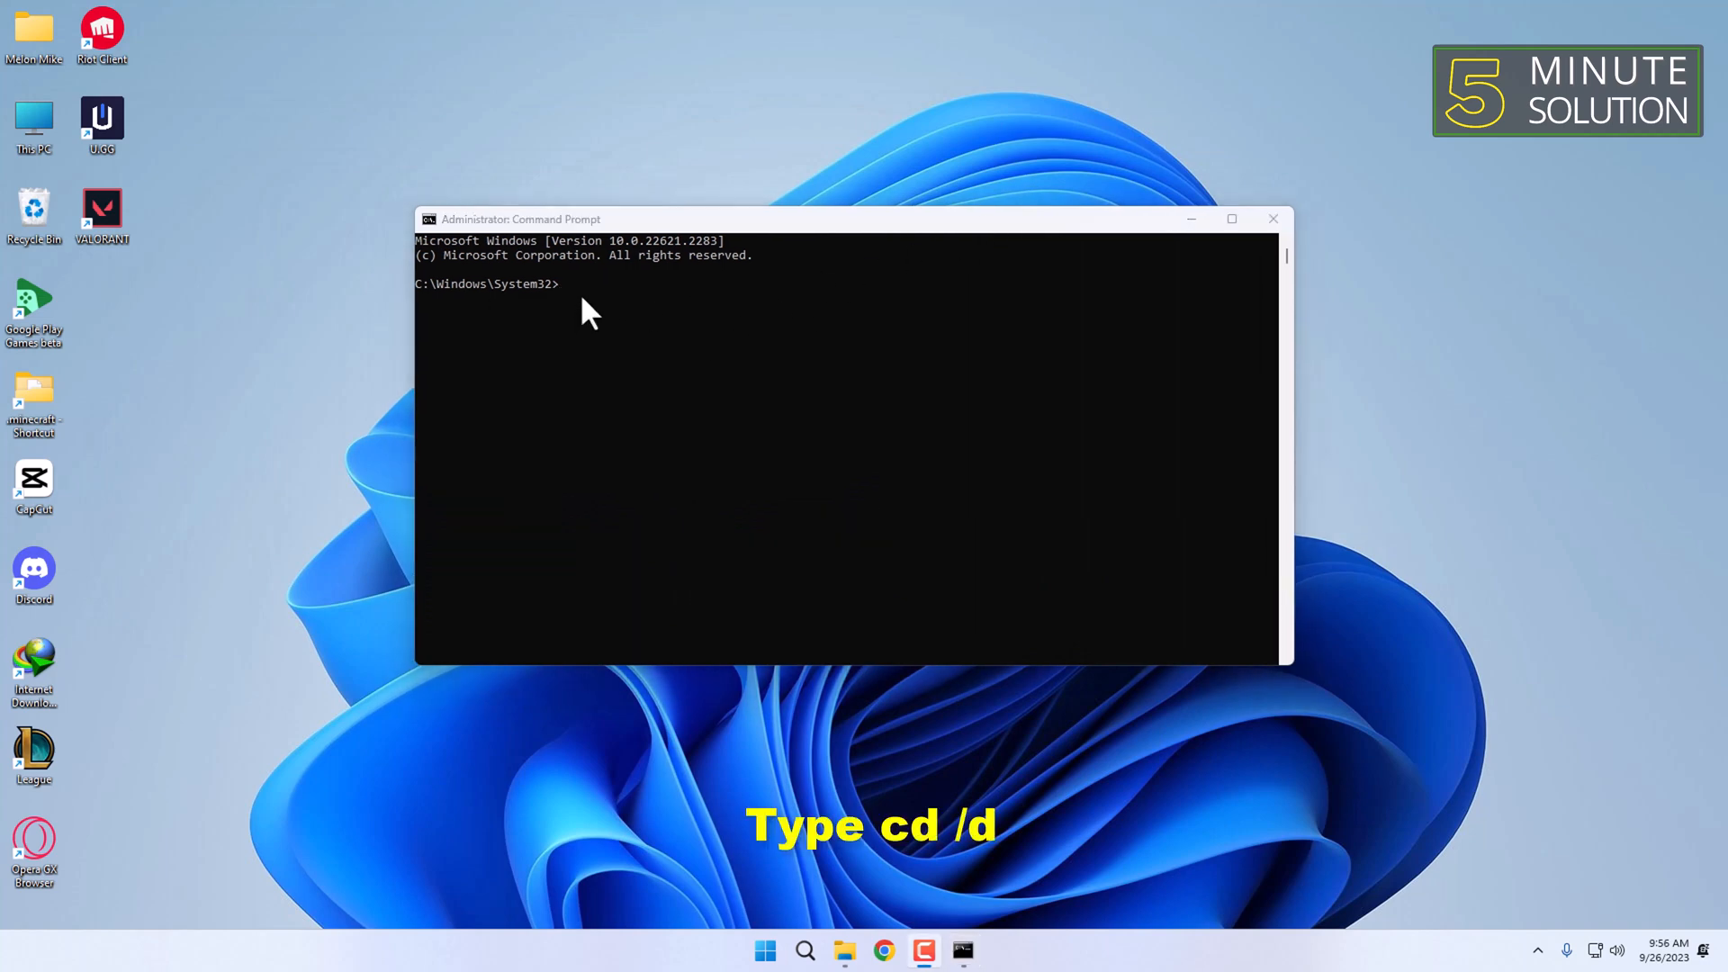
Enter 'cd /d' at the admin prompt and bring the G: drive window back.
type("cd")
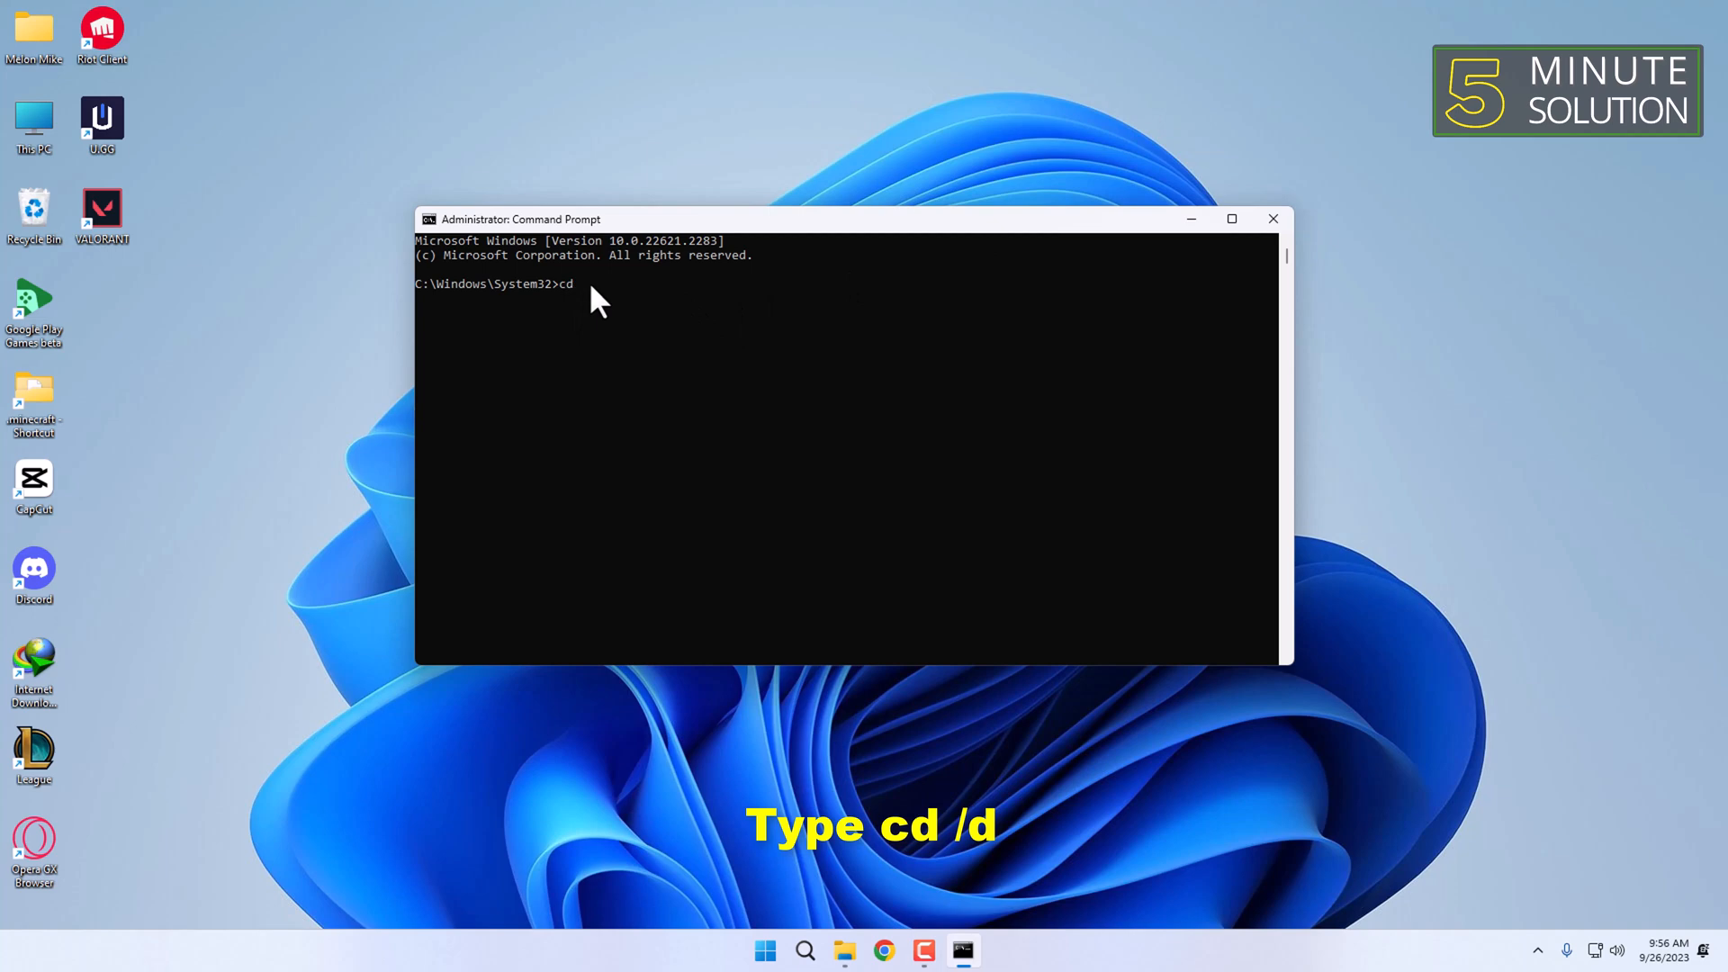
type("/d")
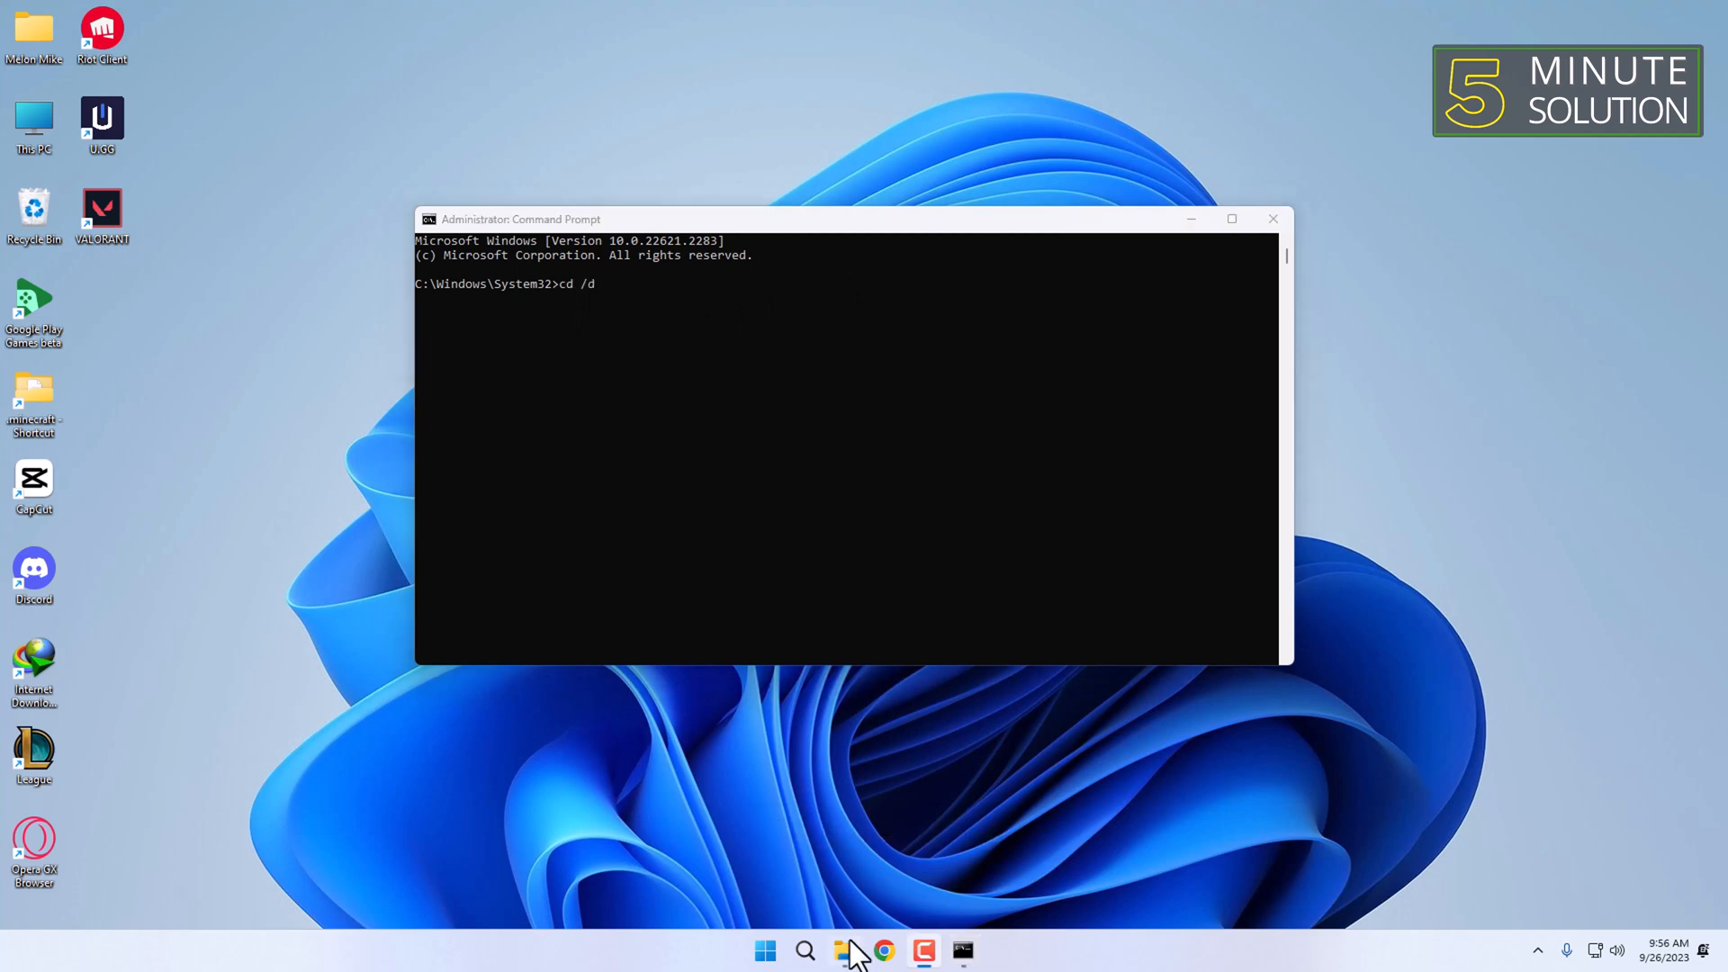
left_click(844, 950)
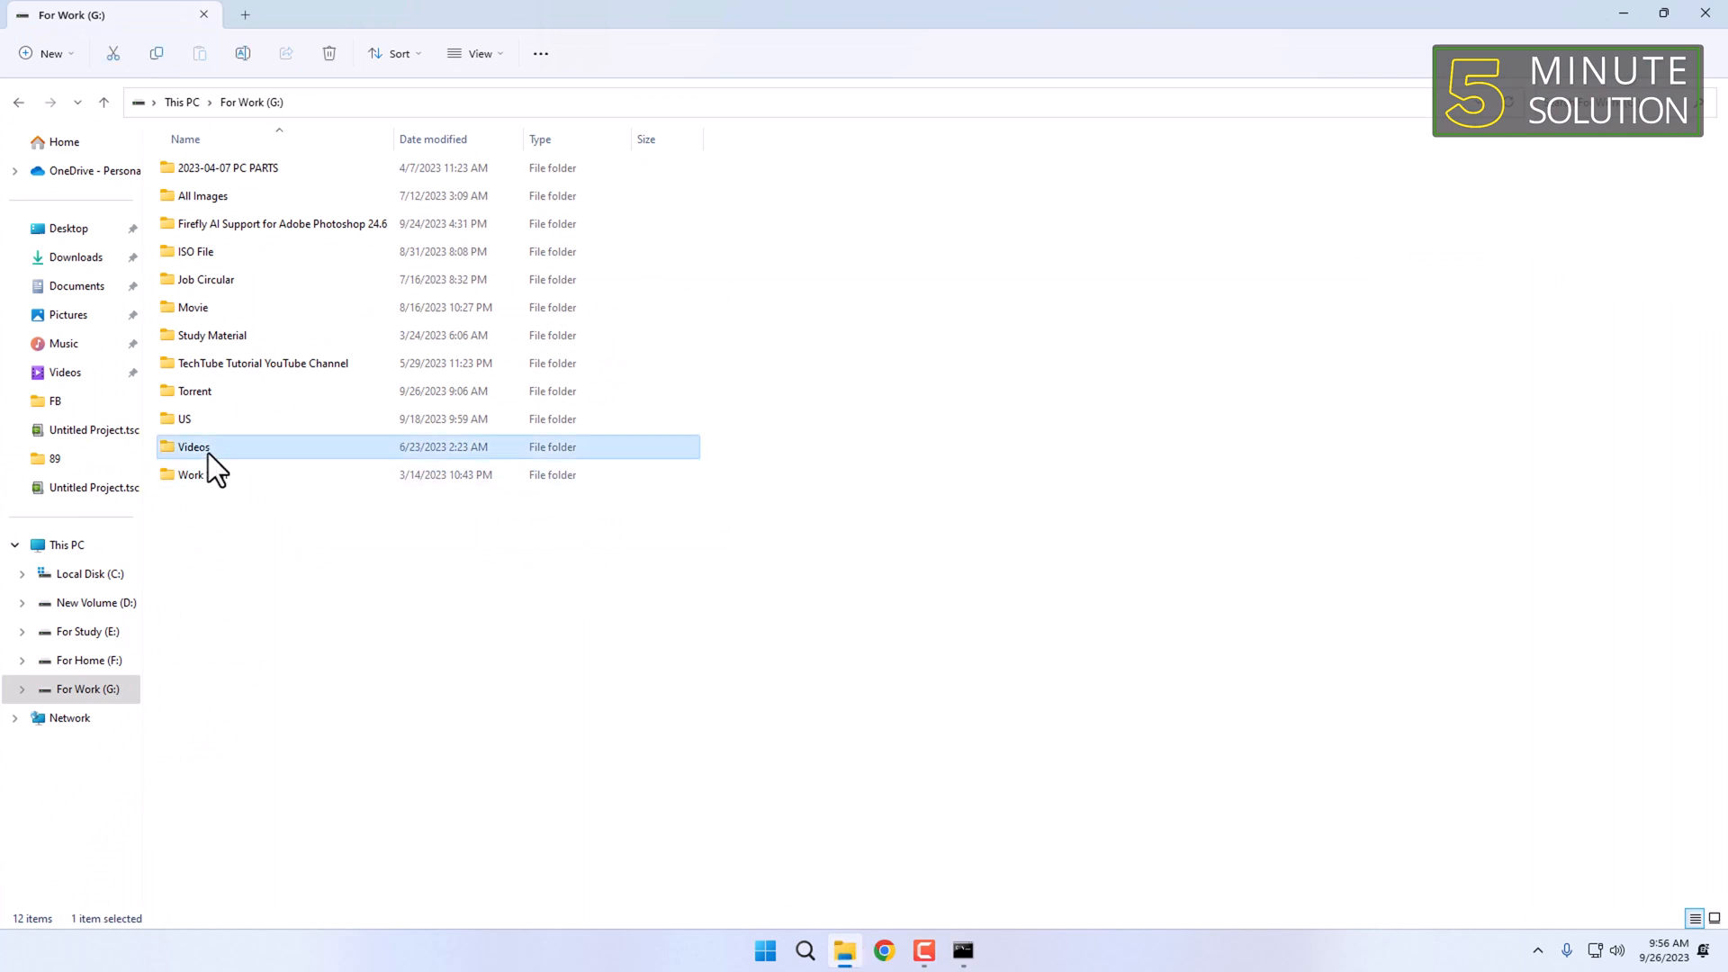
View the Videos folder's Properties from its context menu.
right_click(215, 457)
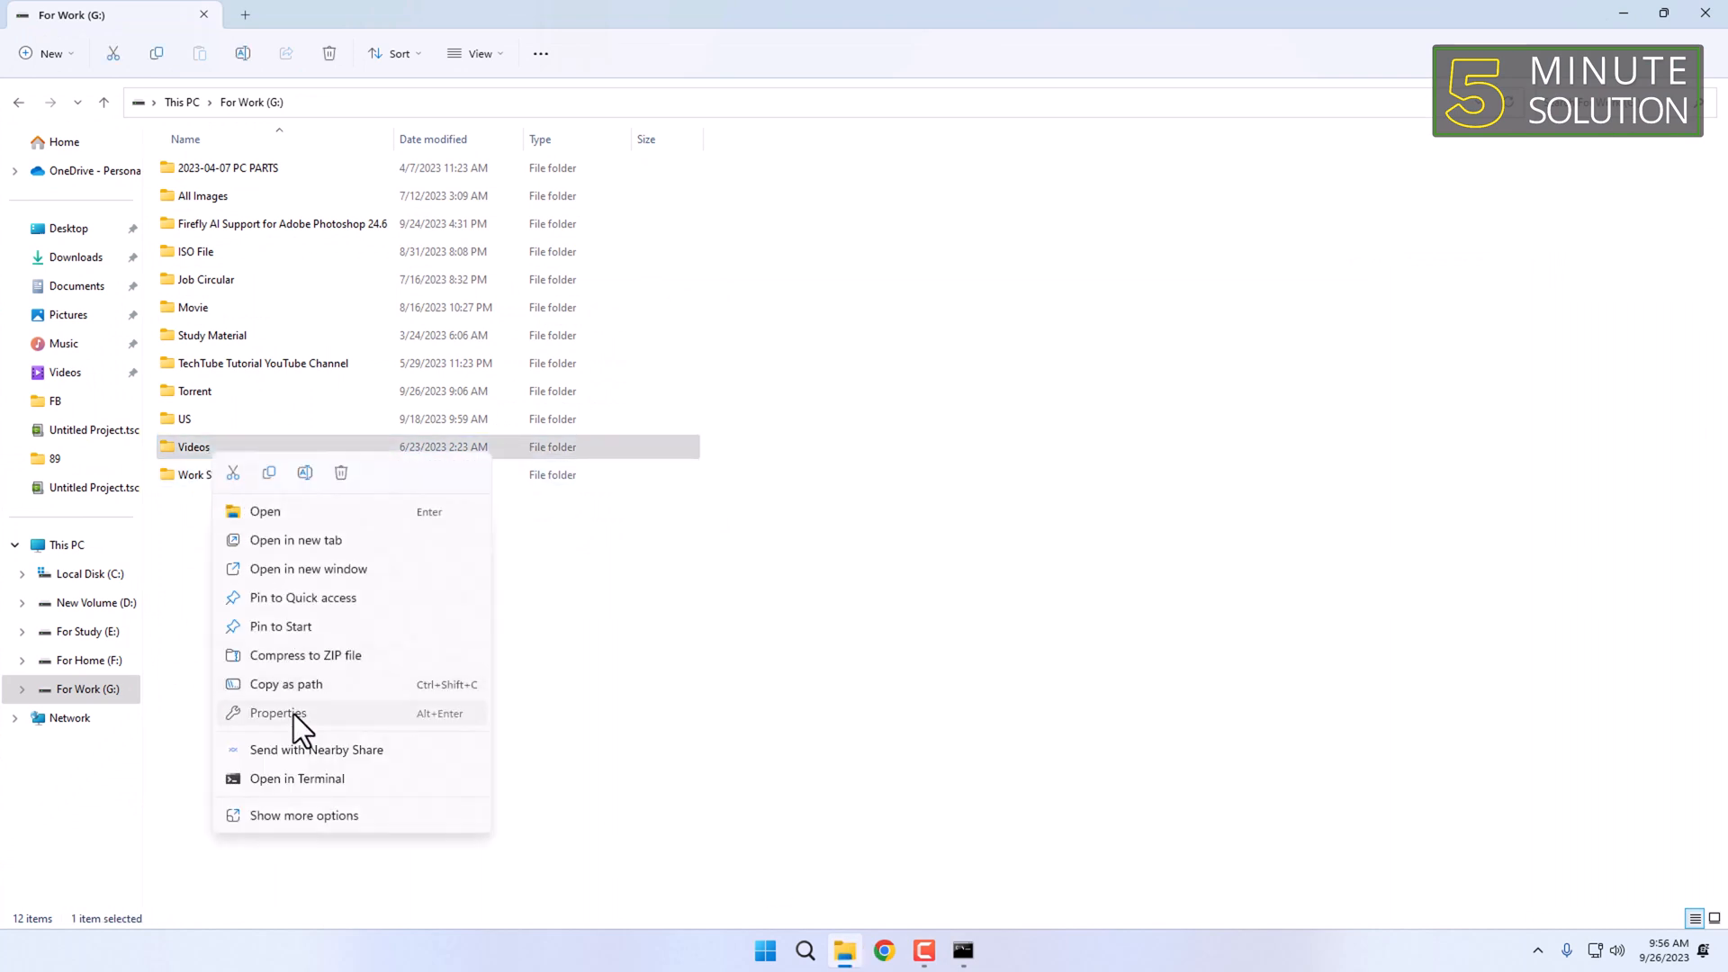
left_click(278, 712)
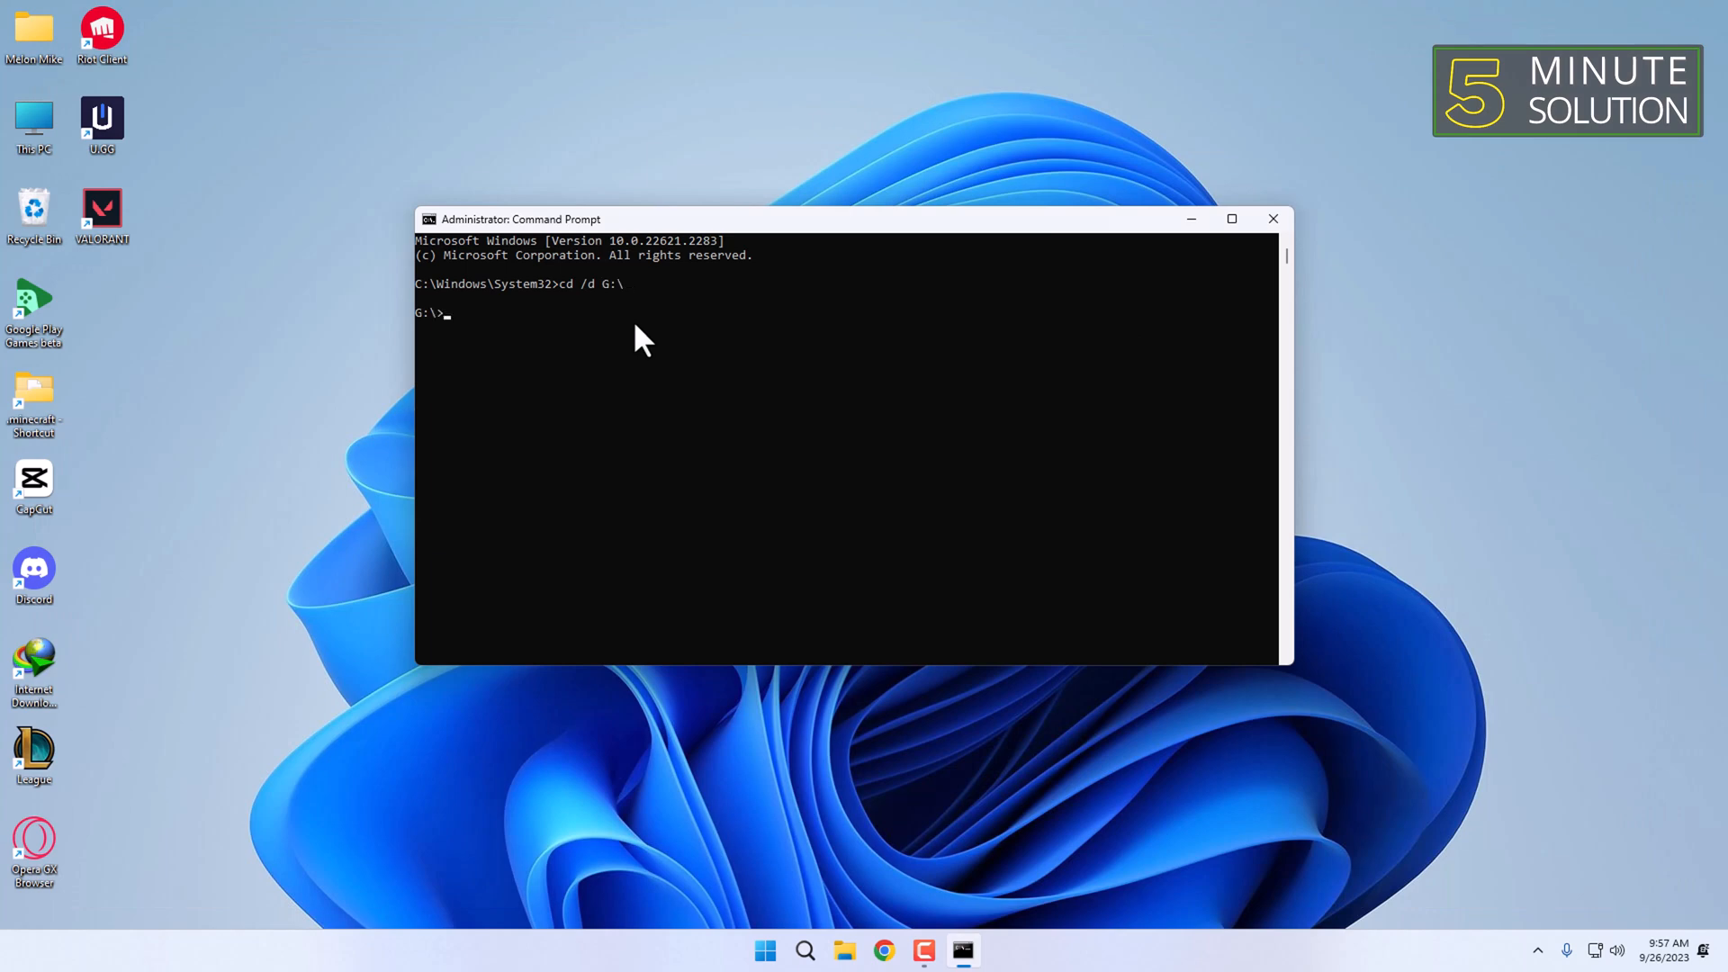
List drive G: contents with 'dir /x' to show 8.3 short names.
type("dir")
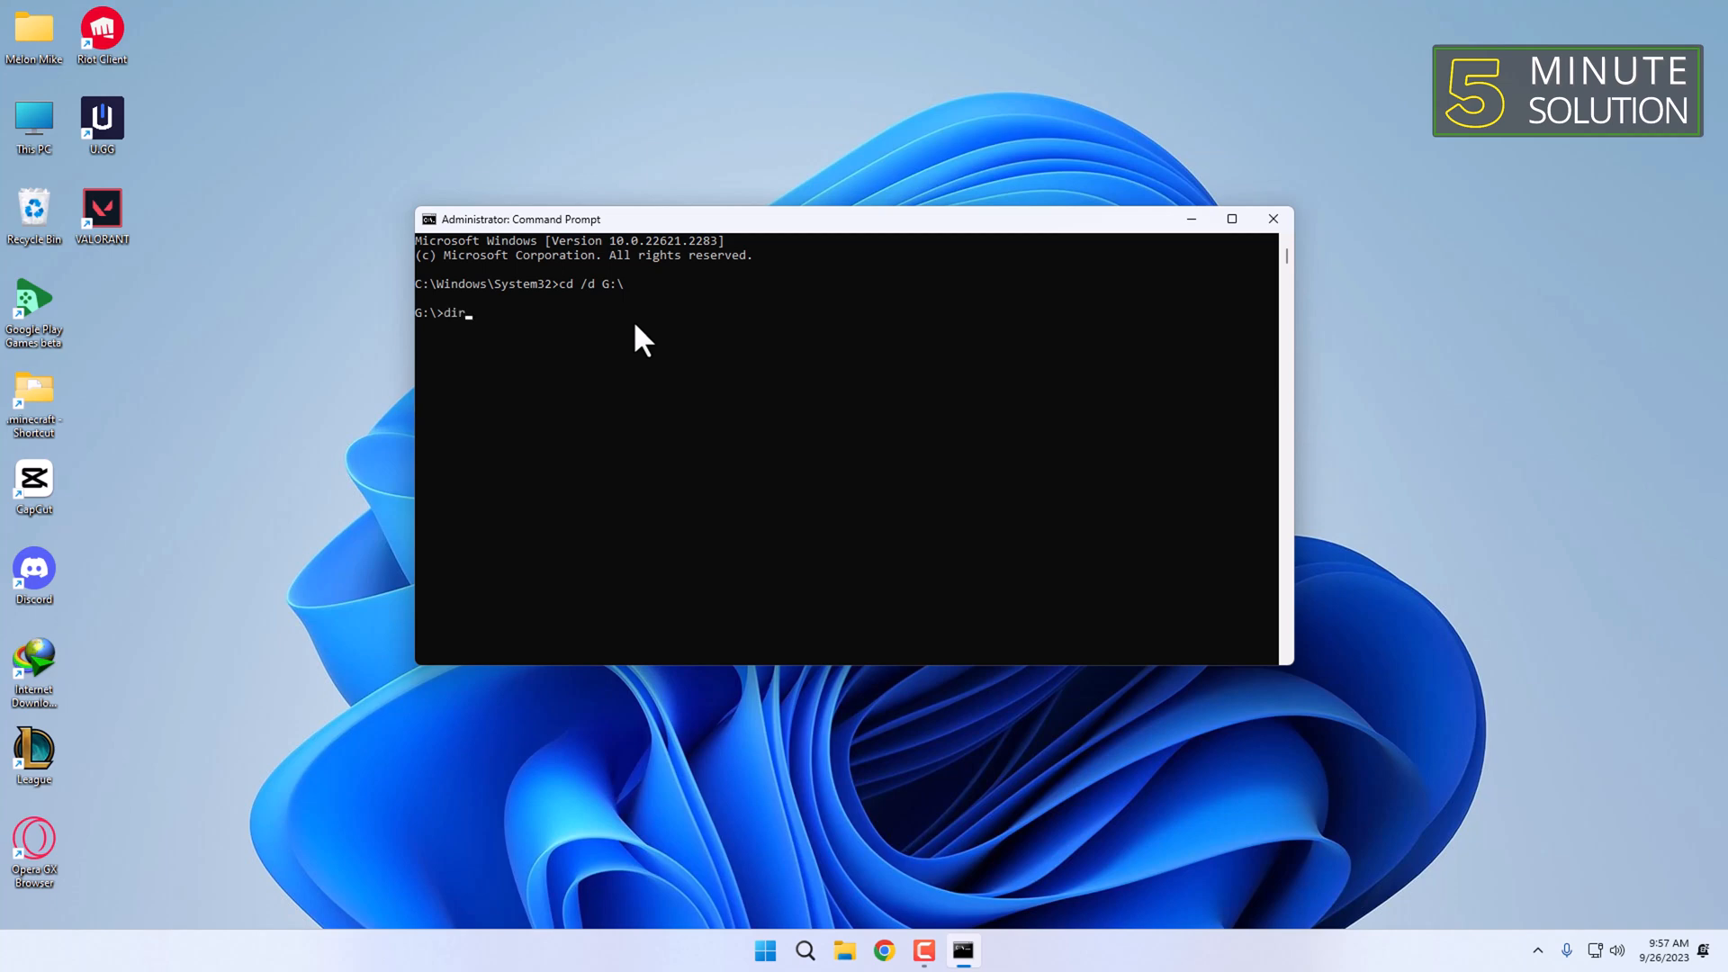
type("/x")
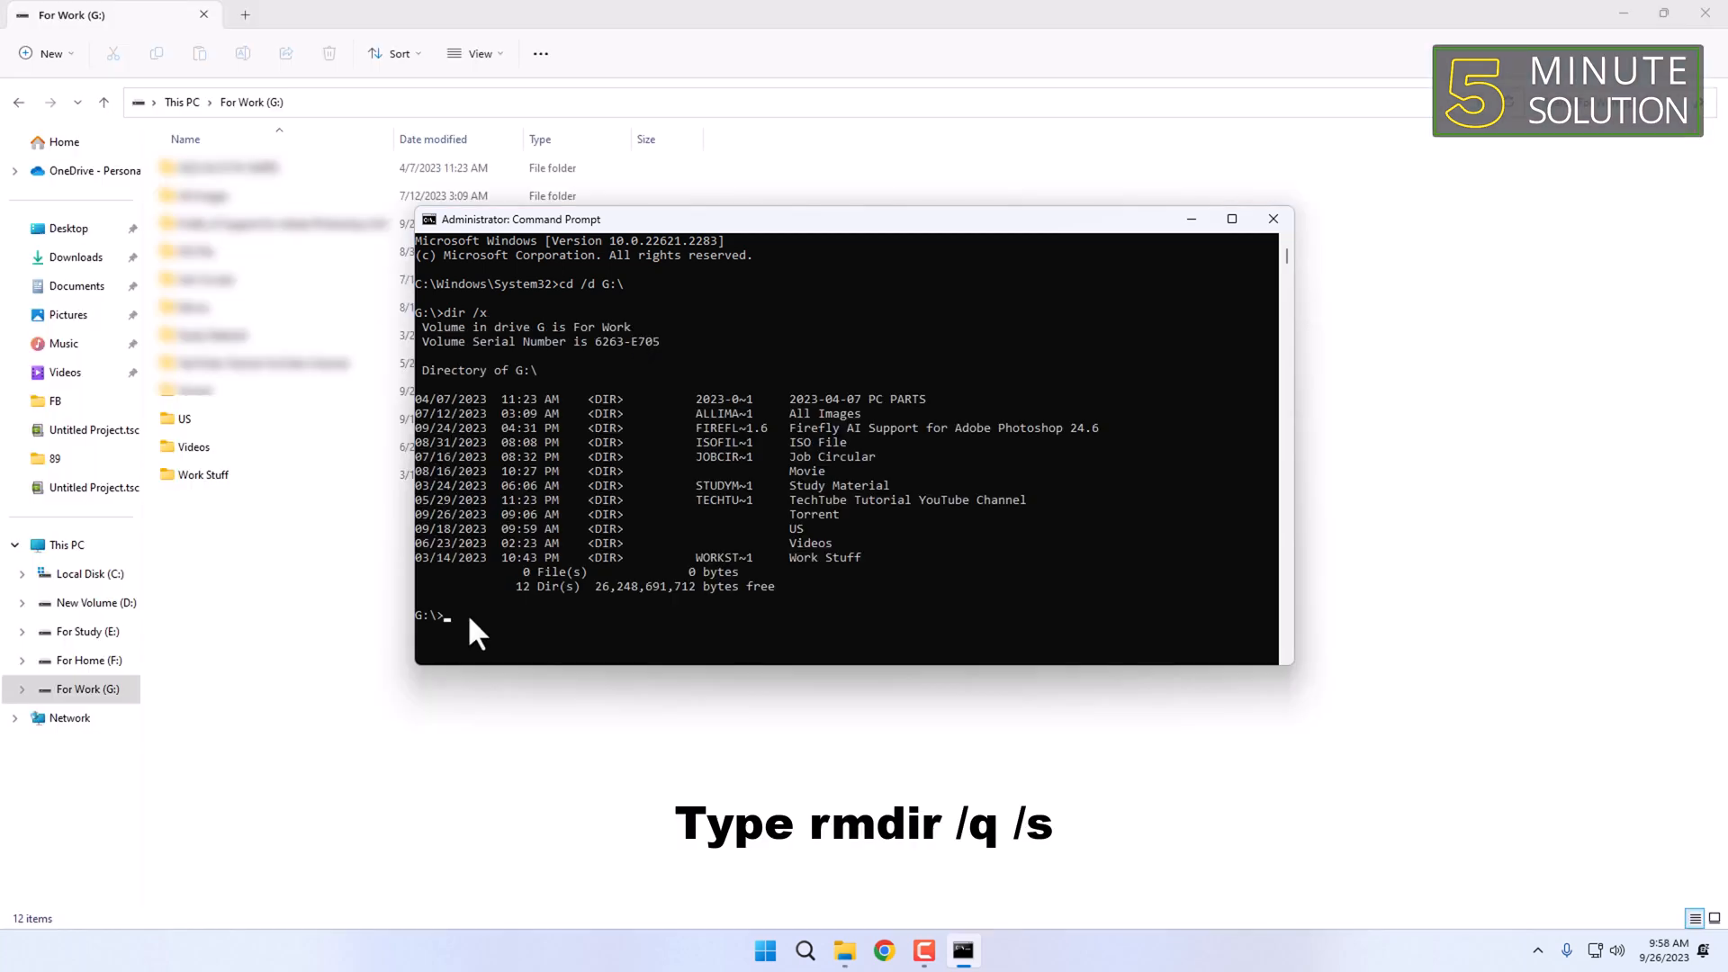
Run 'rmdir /q /s Videos' to quietly delete the Videos folder and its contents.
type("rmdir")
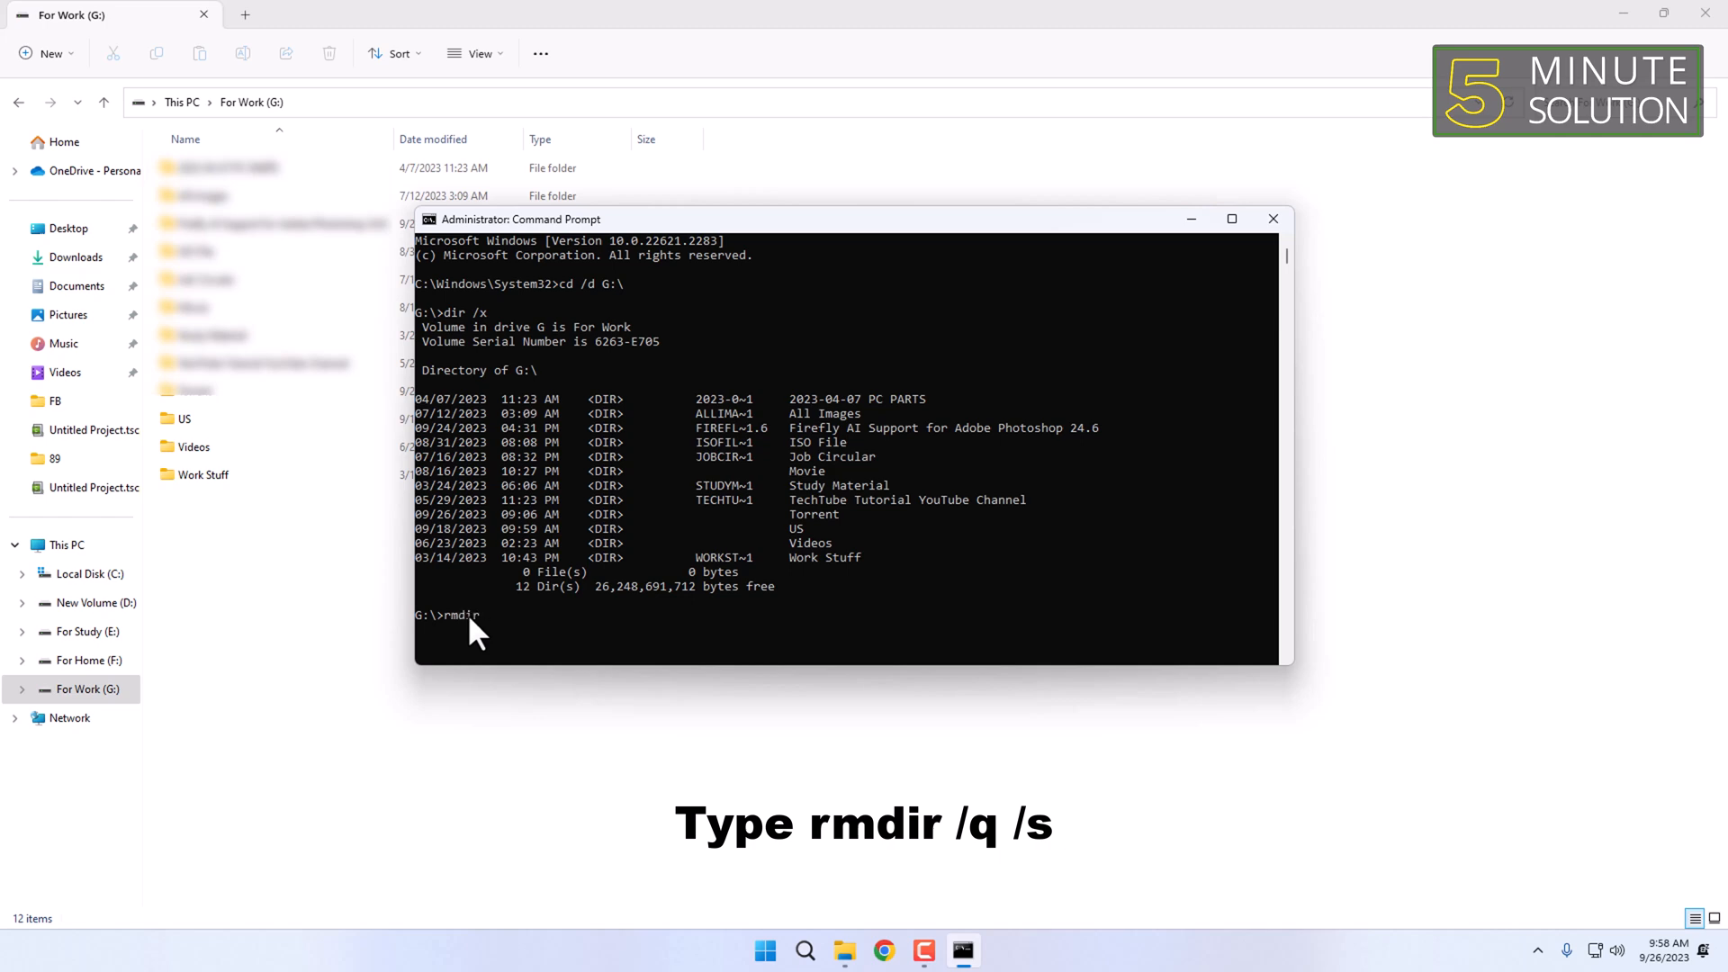
type("/q")
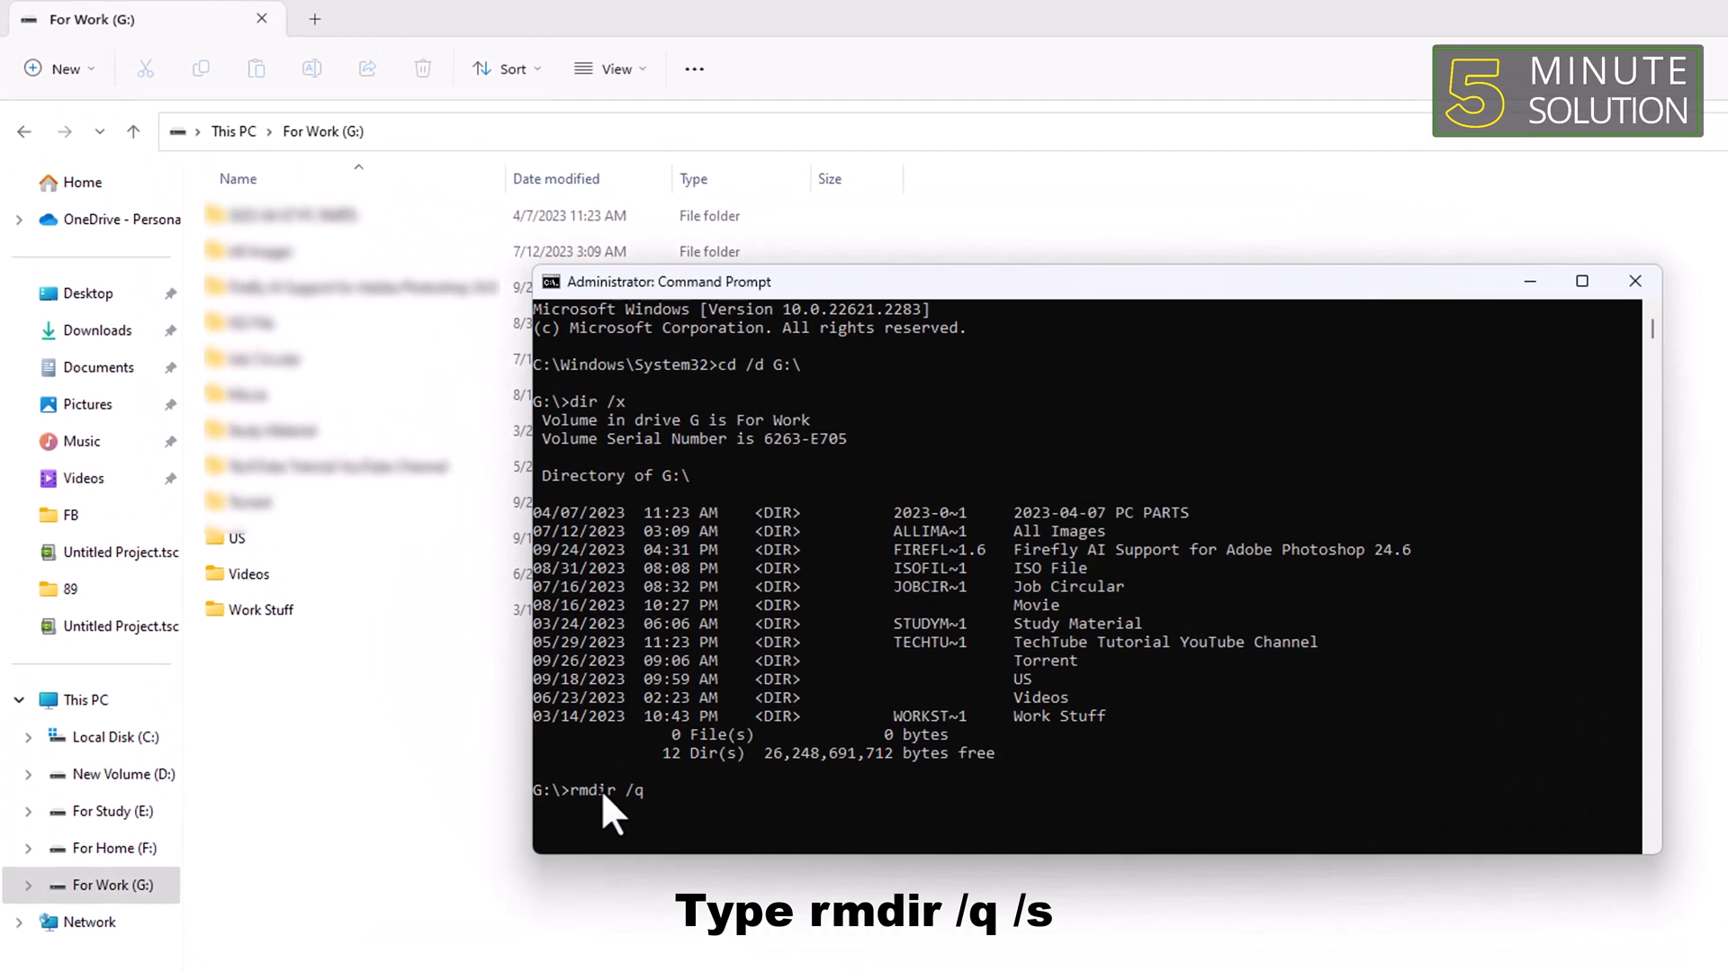
type("/")
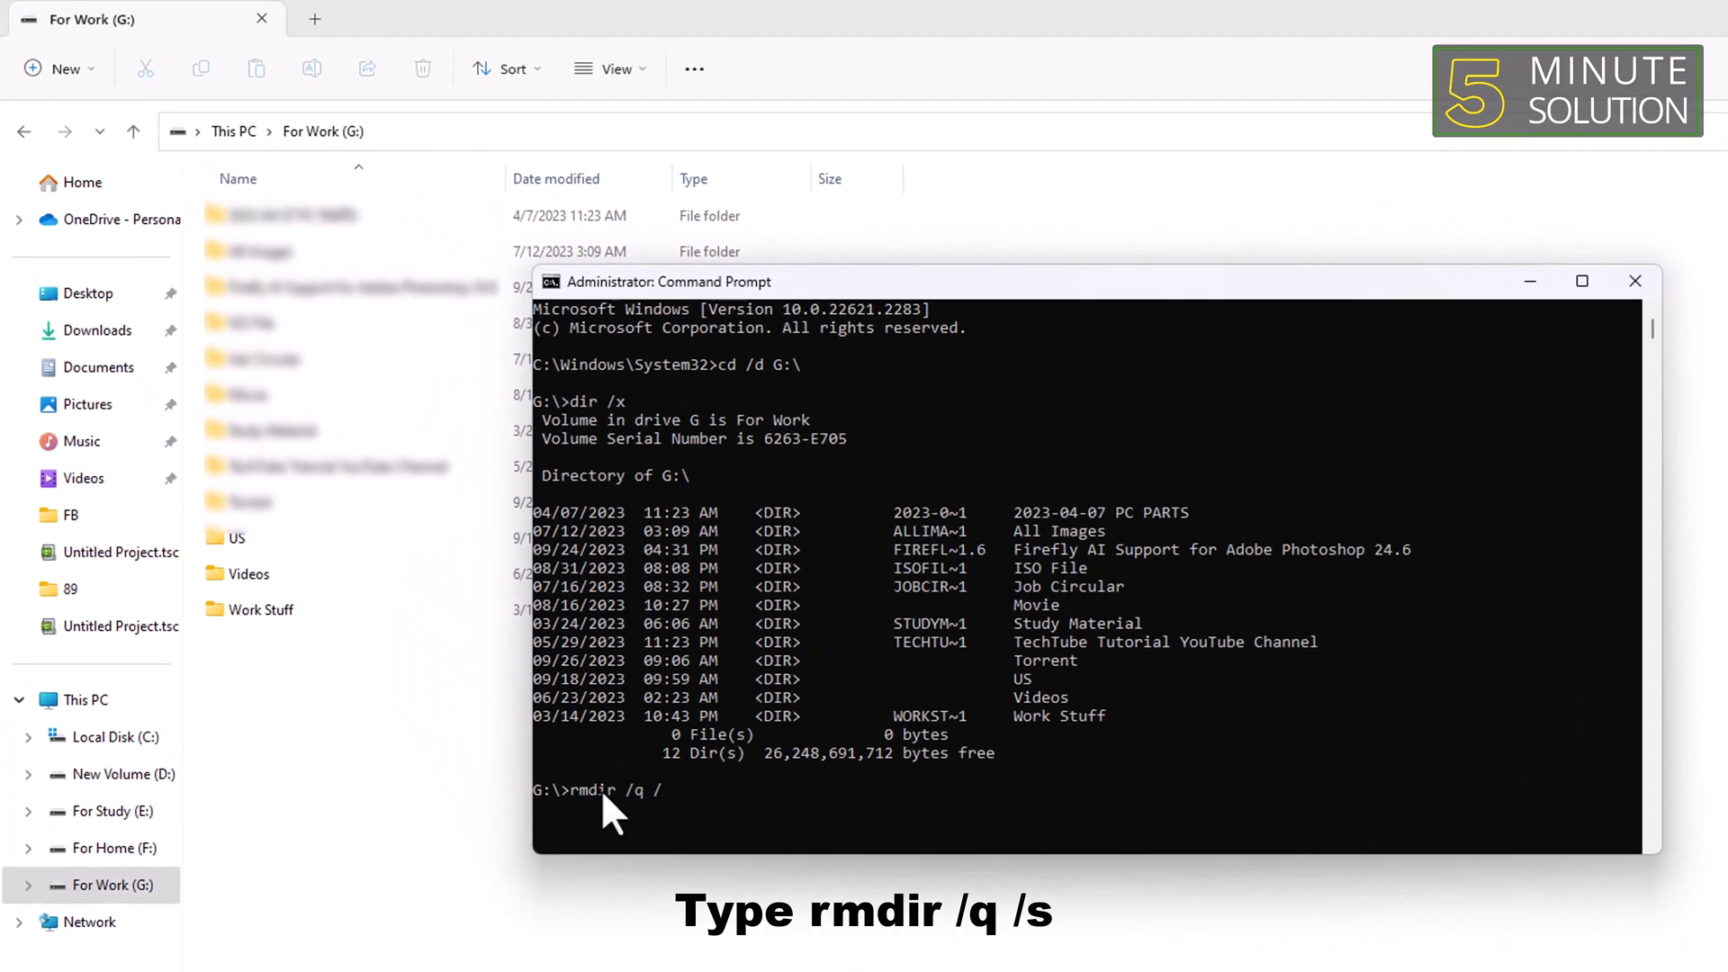
type("s")
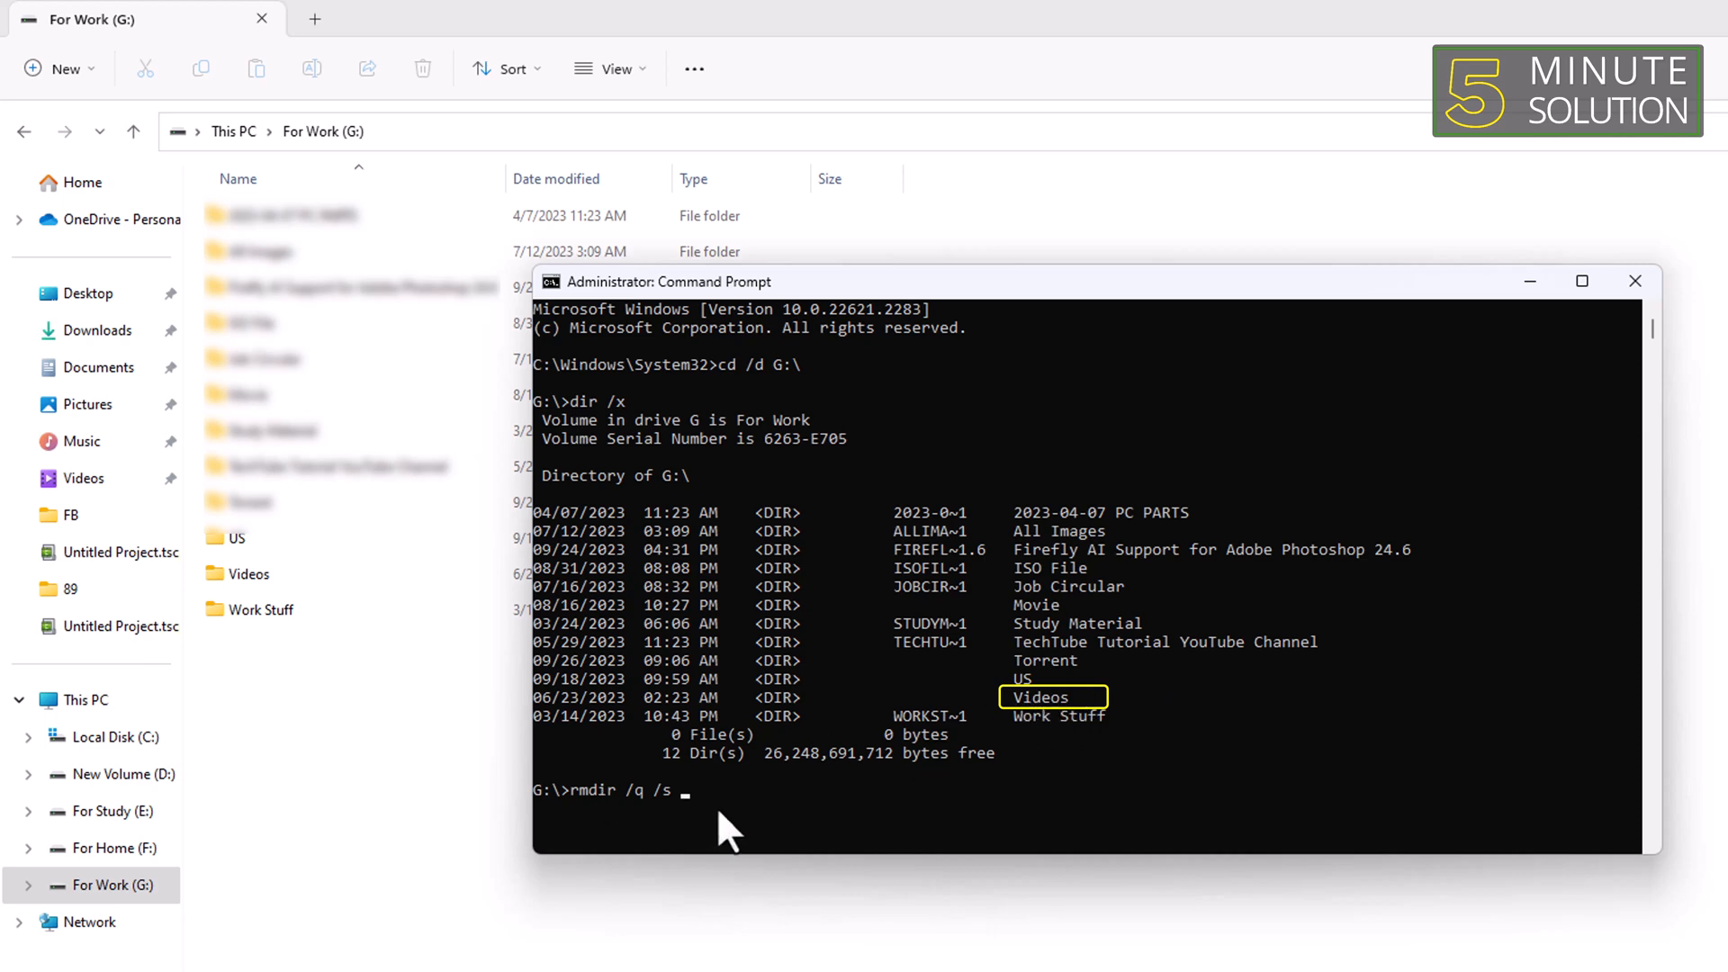
type("Videos")
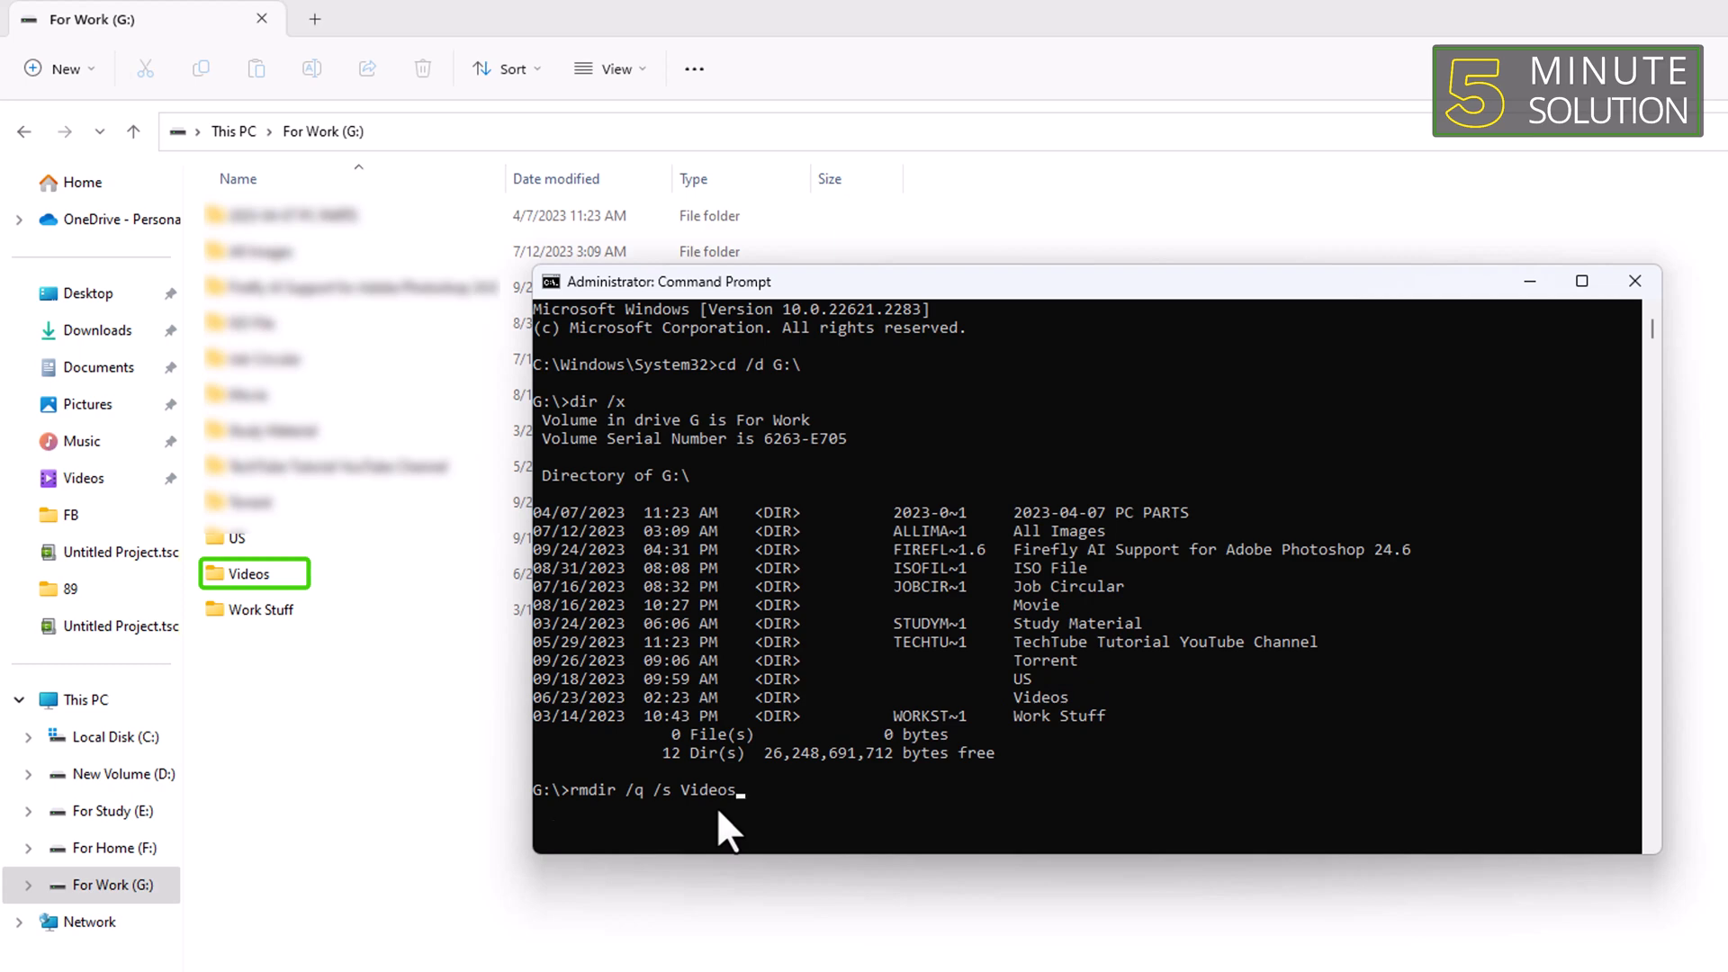
key("Enter")
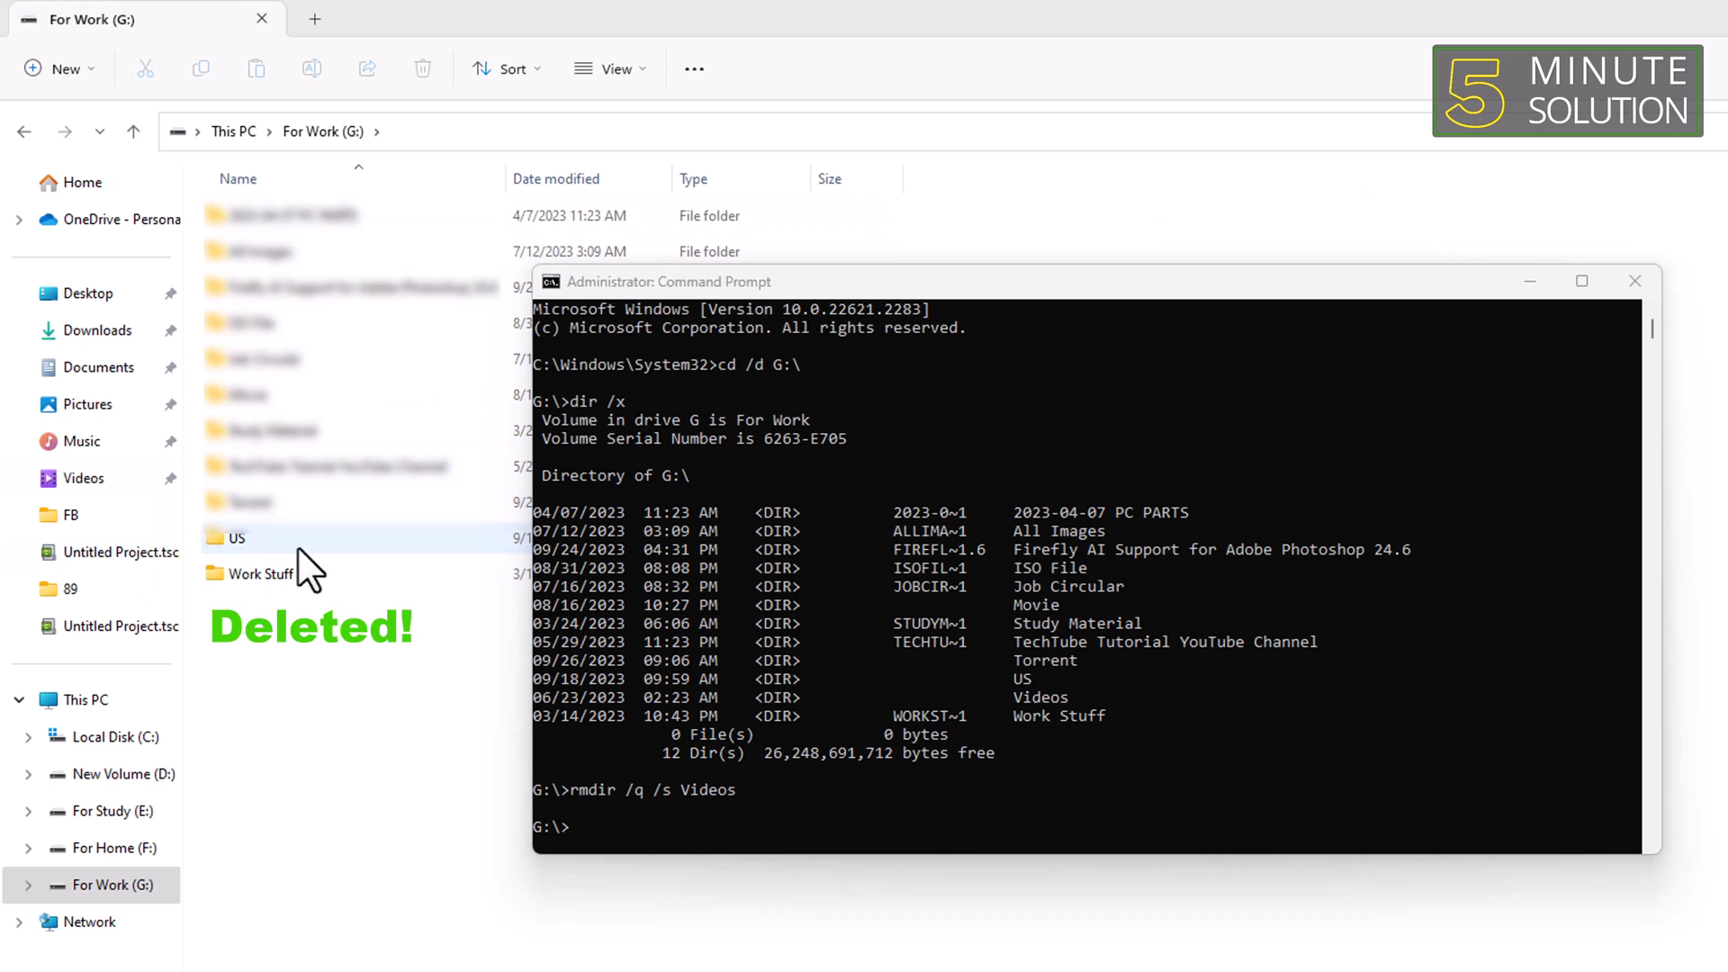
mouse_move(314, 568)
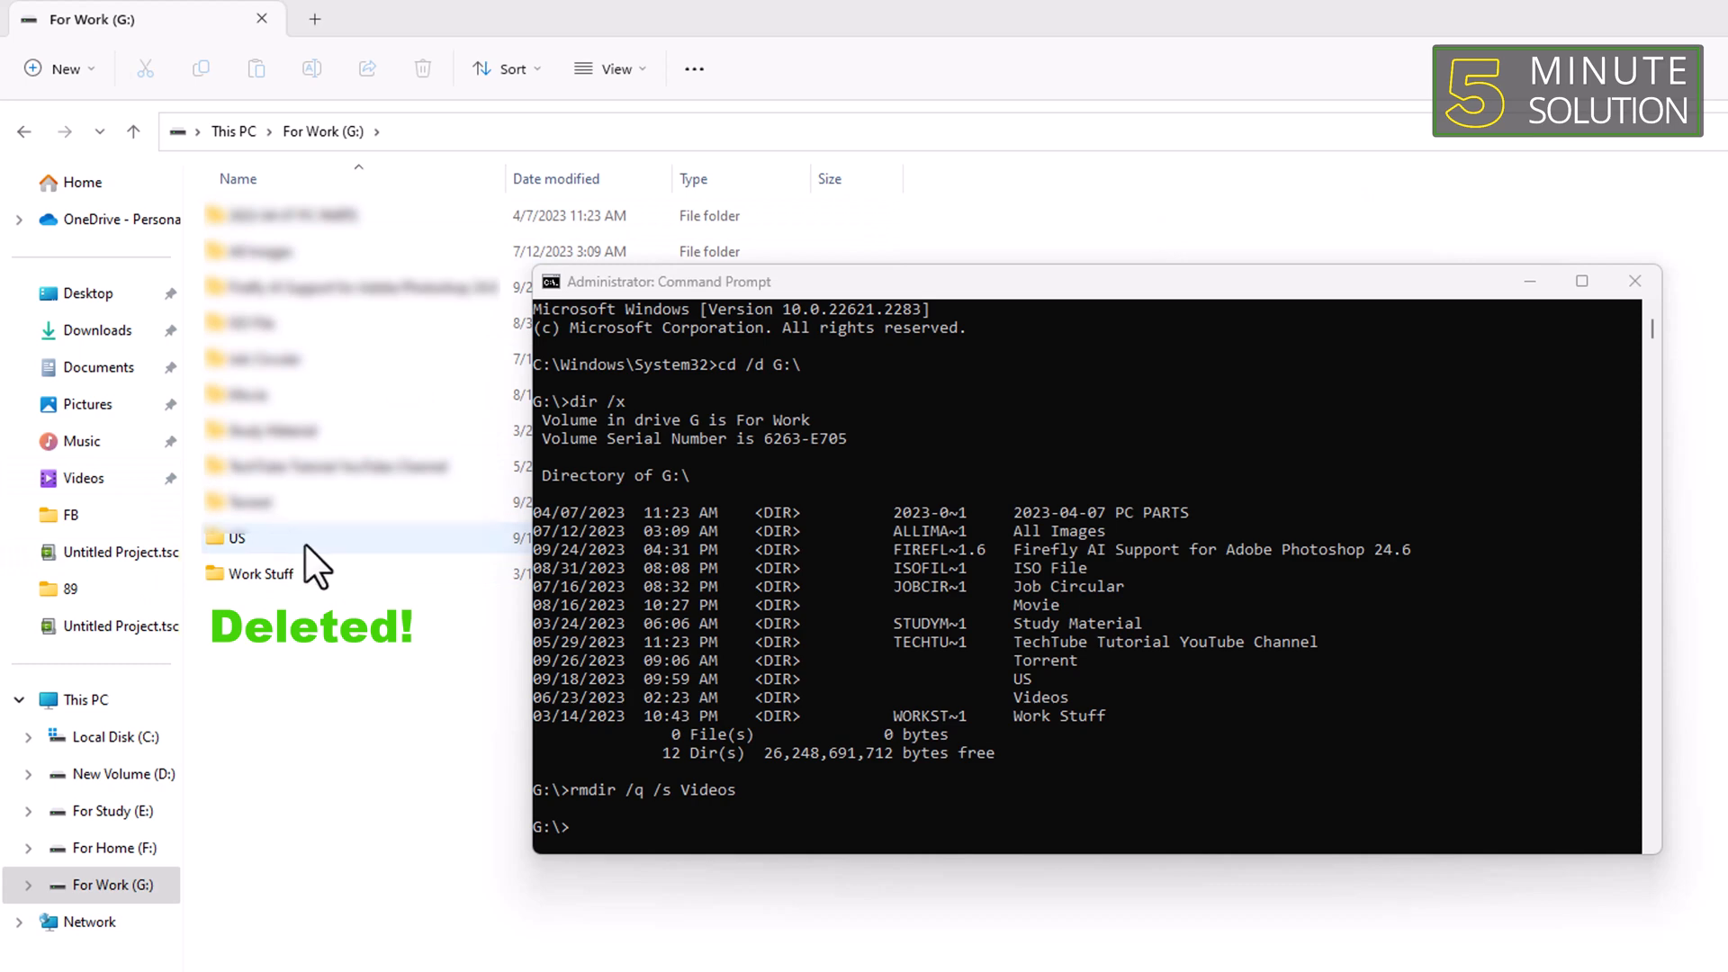